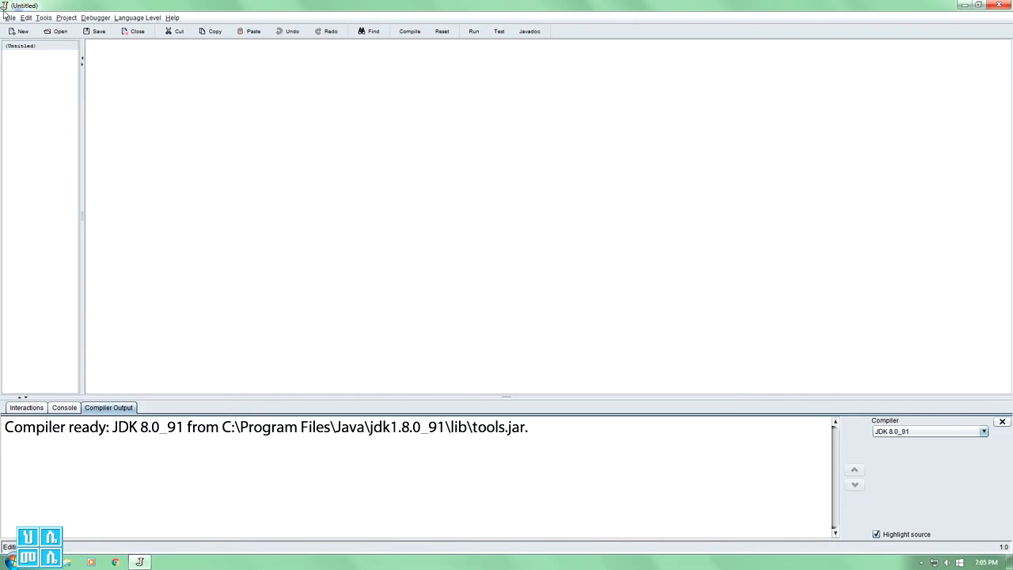
Create a new Java class named Rectangle
left_click(10, 18)
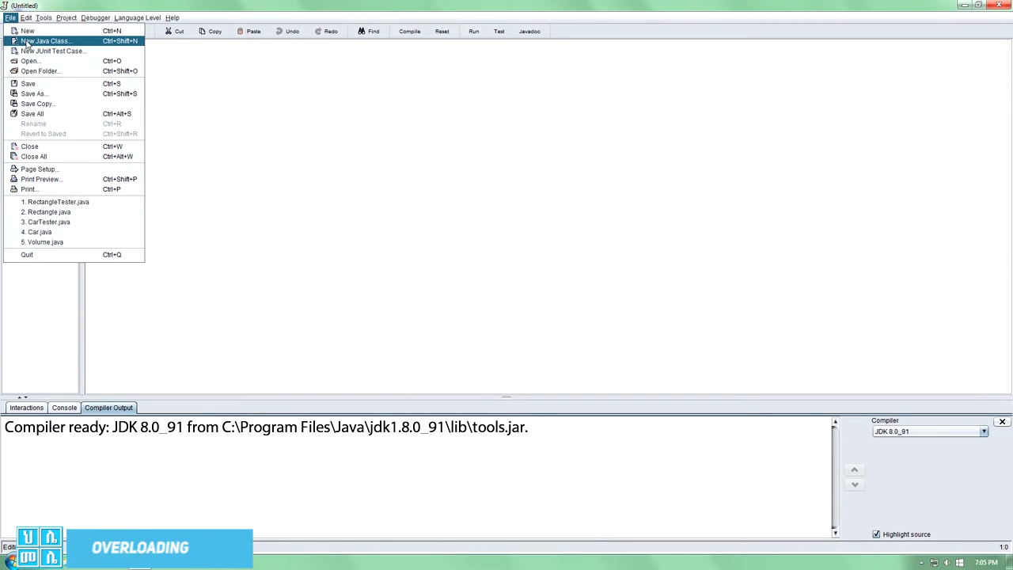
left_click(44, 41)
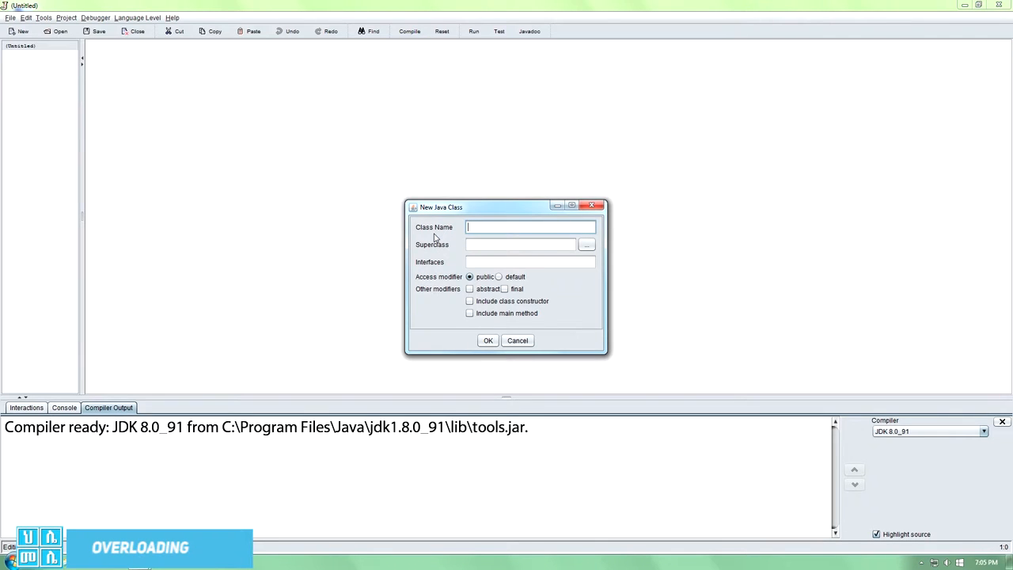
type("Rectangle")
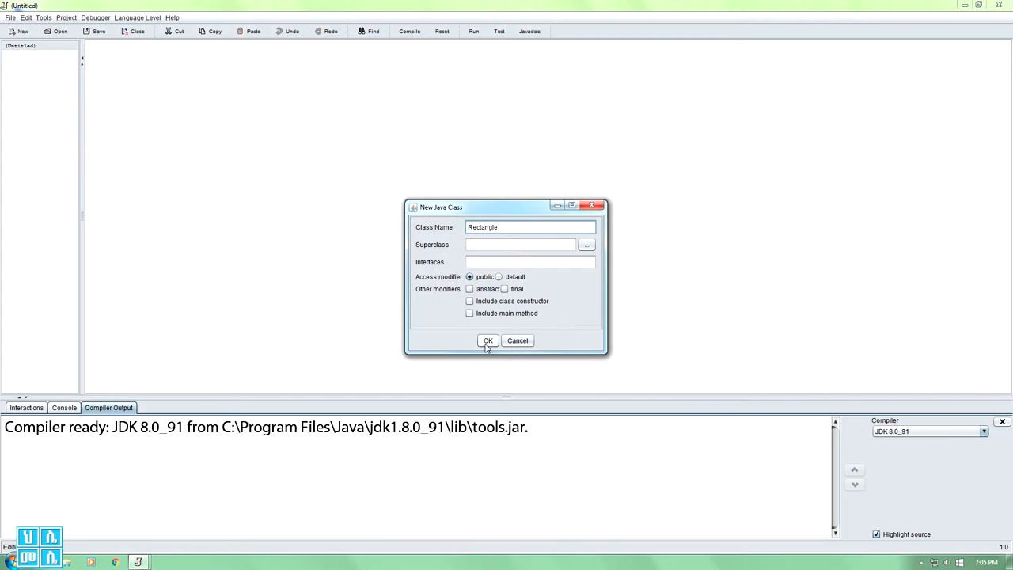
left_click(487, 340)
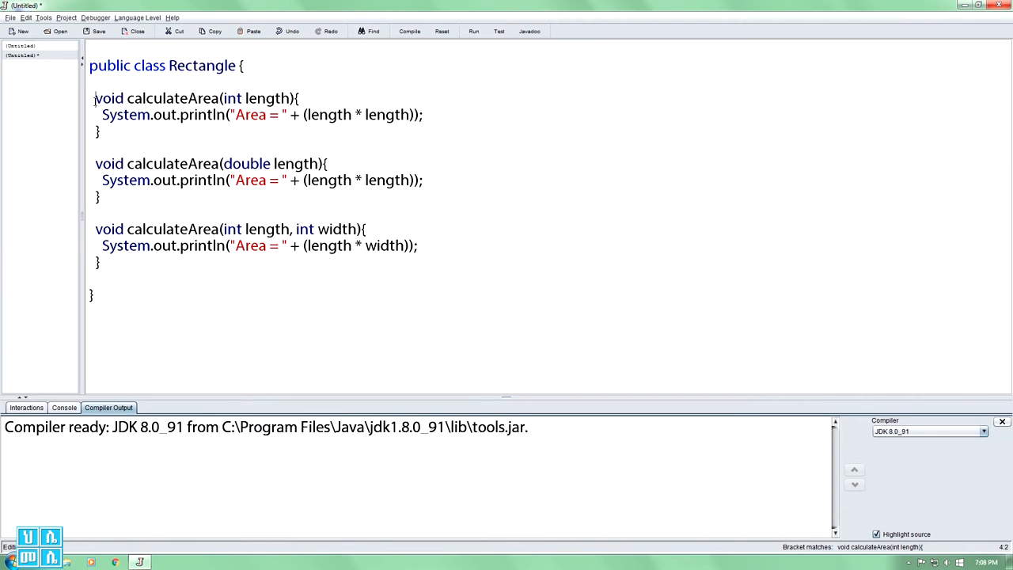
Bring up the New Java Class dialog for a second class
left_click_drag(95, 163, 100, 199)
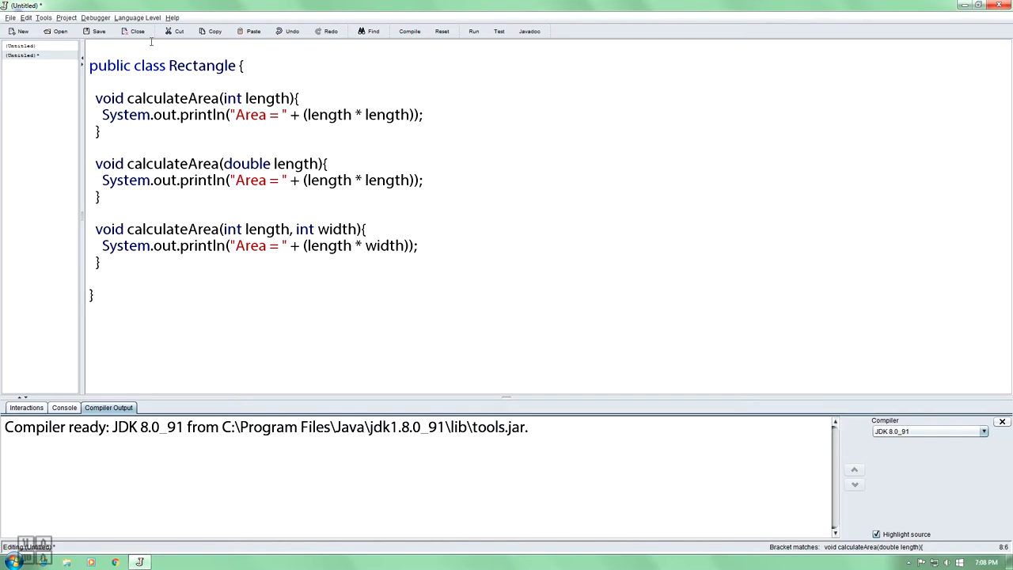
left_click(23, 31)
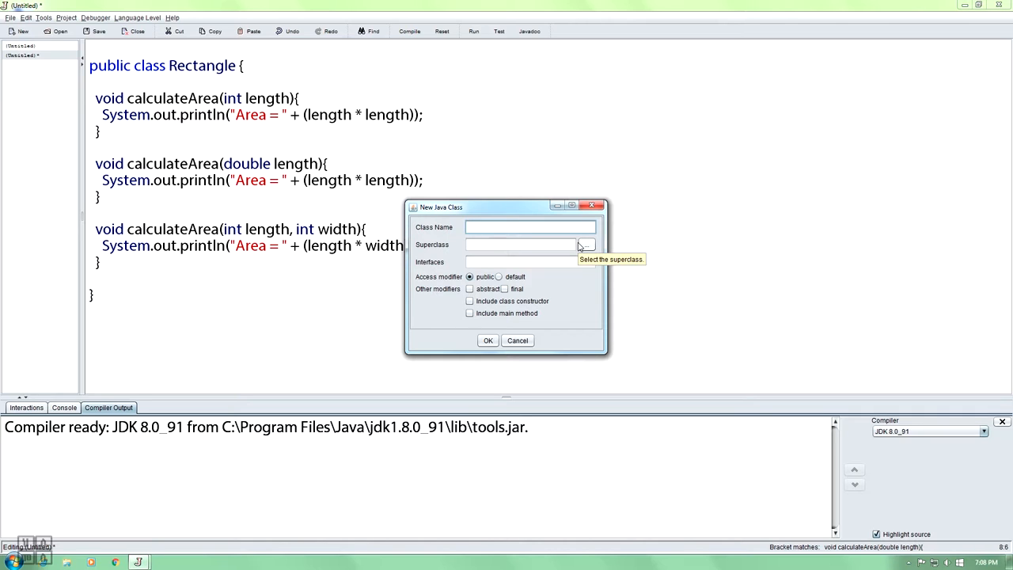
Create the RectangleTester class with the main method option checked
type("RectangleTester")
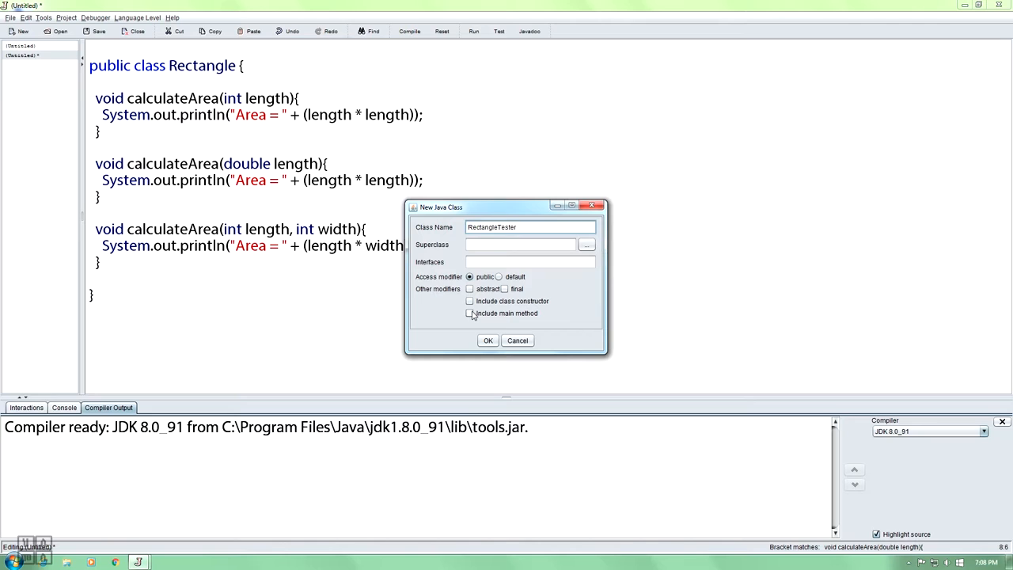
left_click(470, 313)
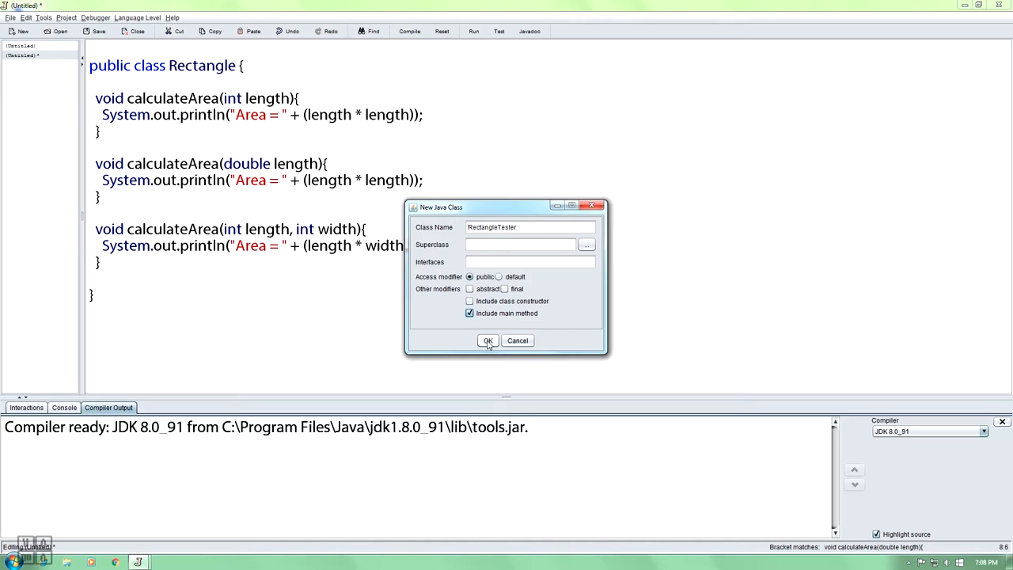
left_click(487, 340)
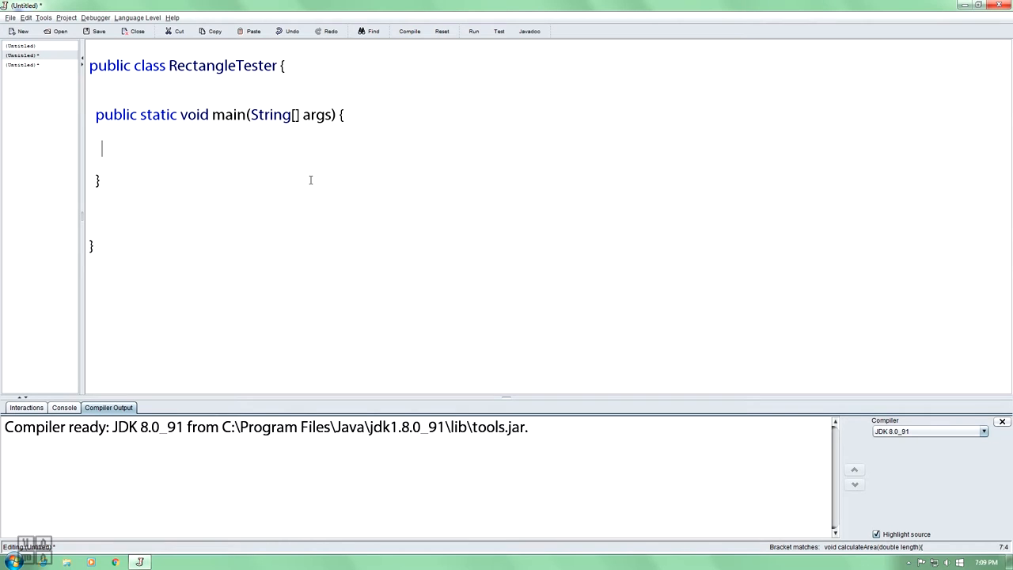
Add 'Rectangle Box = new Rectangle();' and 'Box.calculateArea(4);' to main
type("Rectangle")
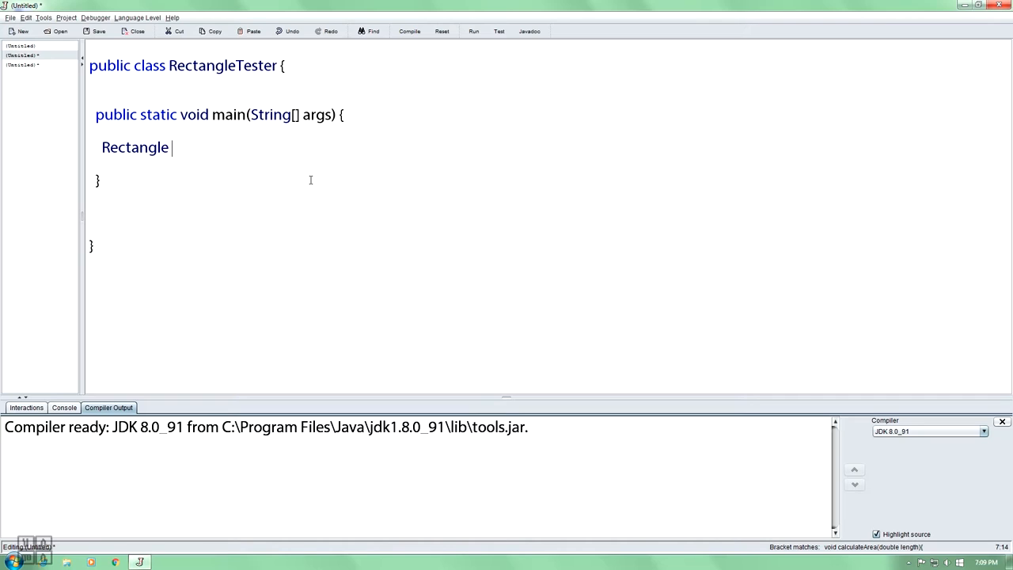
type("Box =")
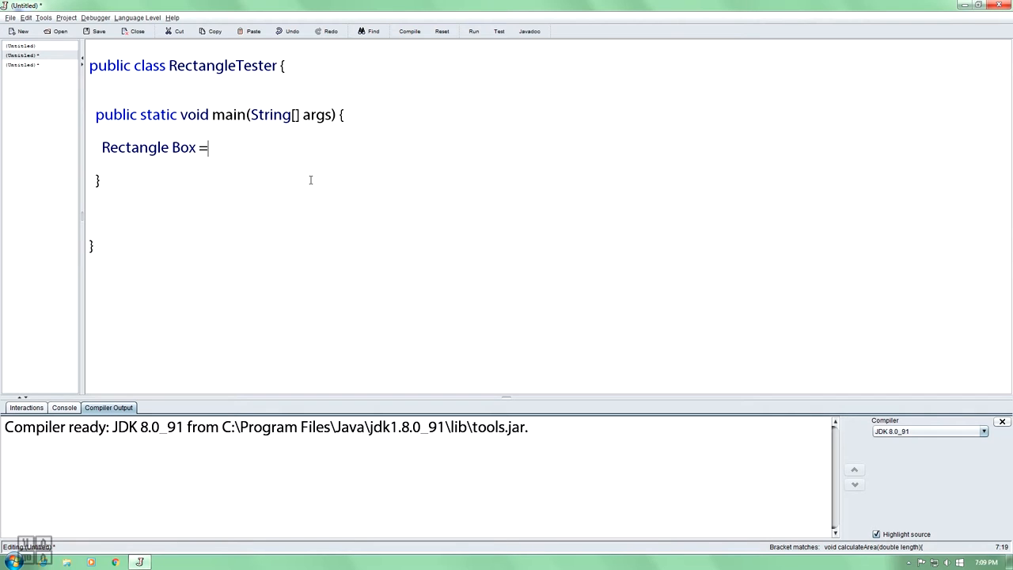
type("new")
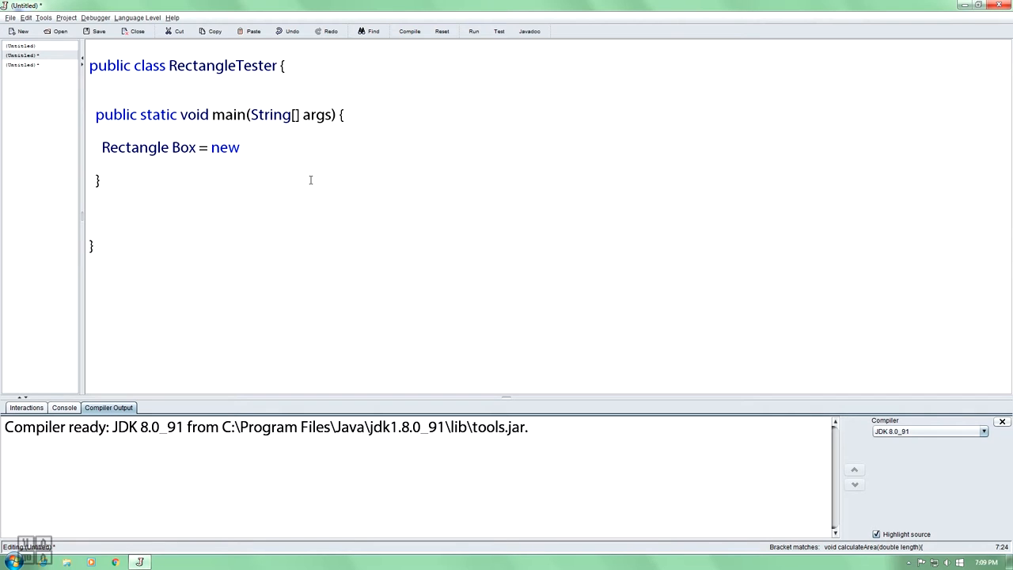
type("Rectangle();")
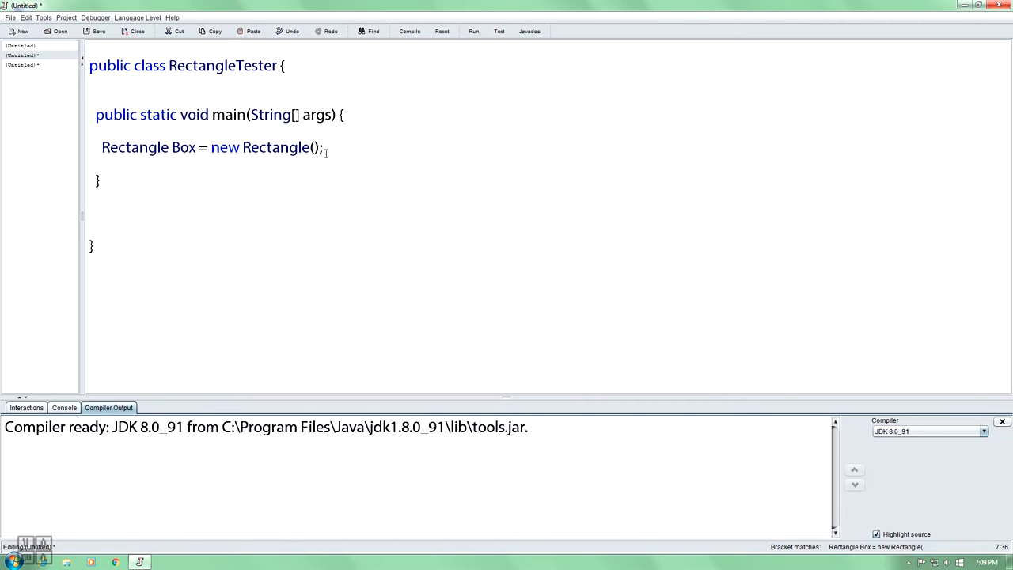
type("Box.")
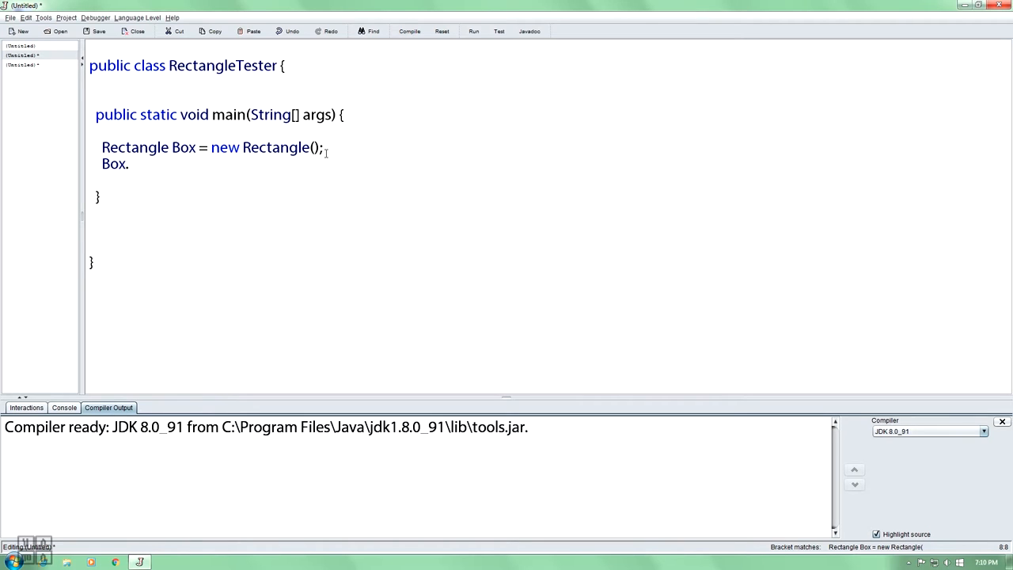
left_click(21, 65)
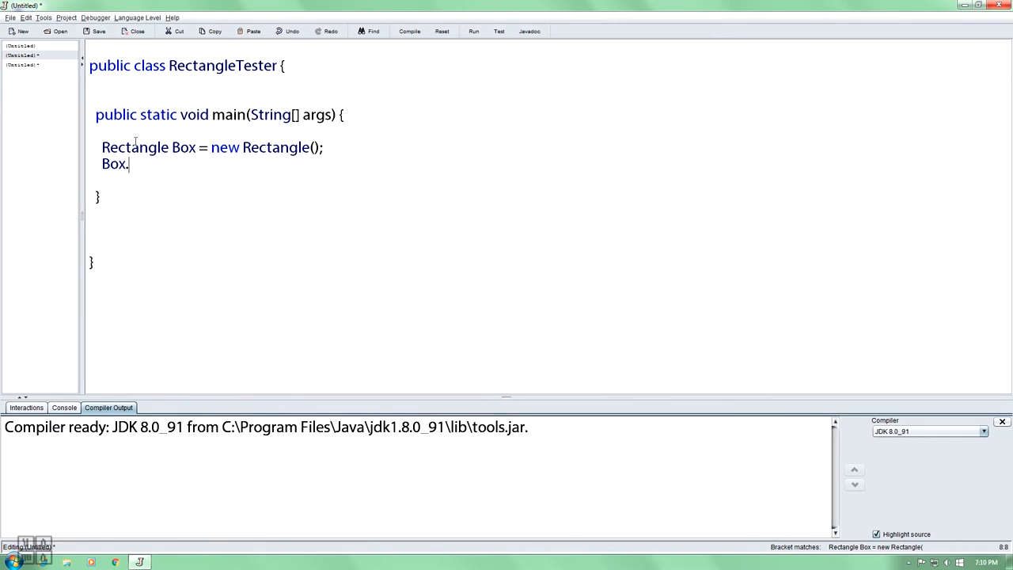
type("calculateArea")
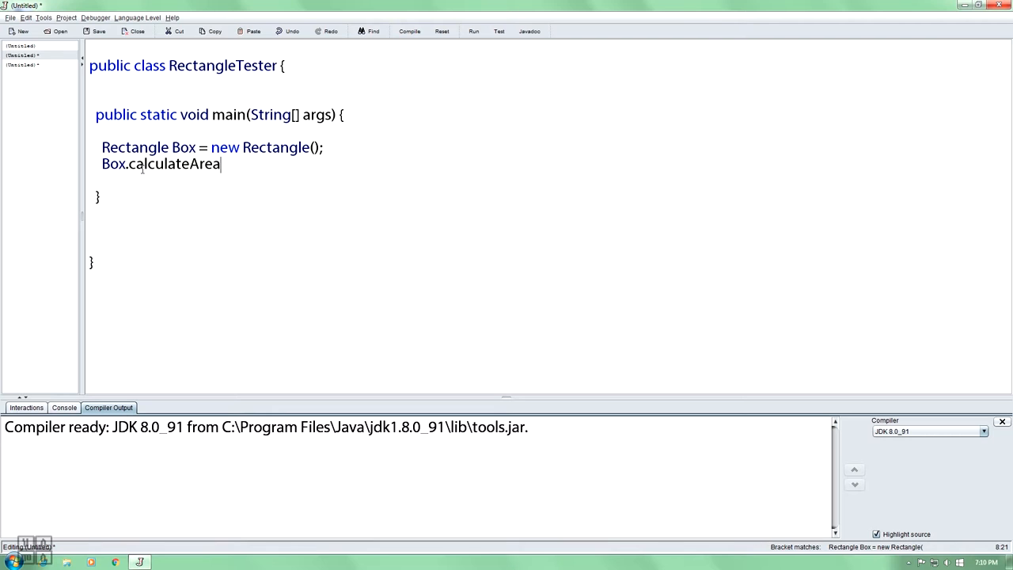
type("(")
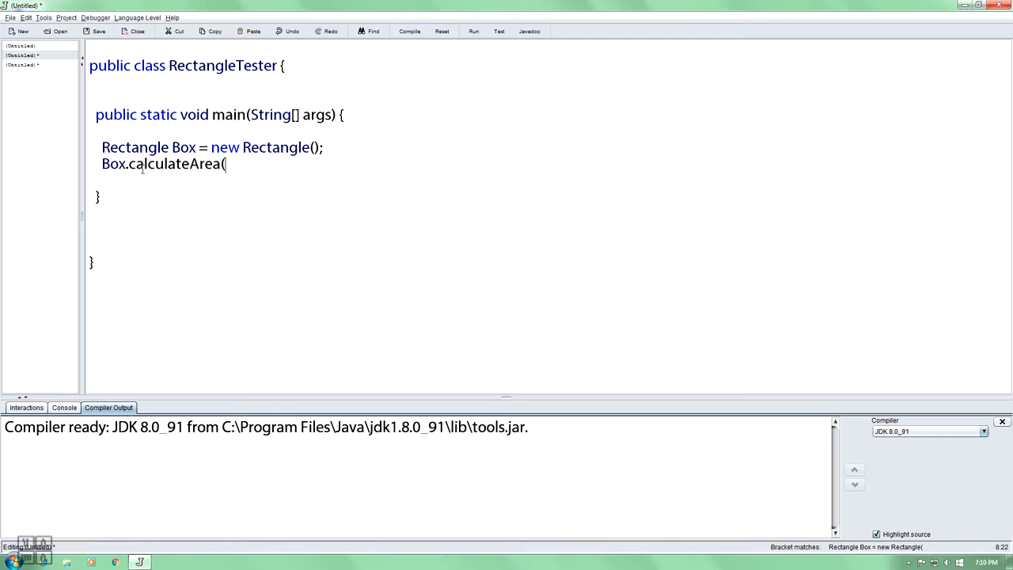
type("4)")
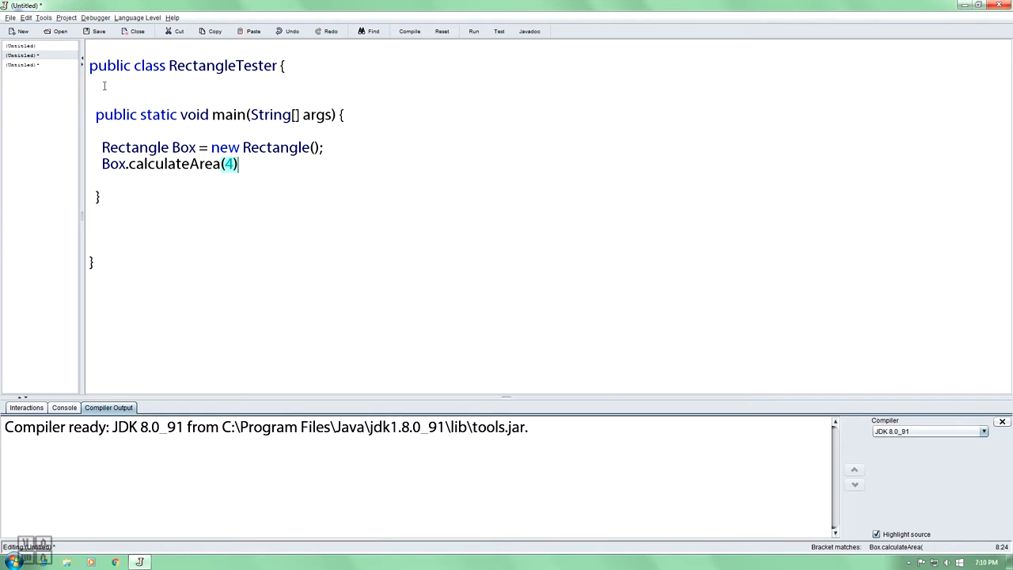
type(";")
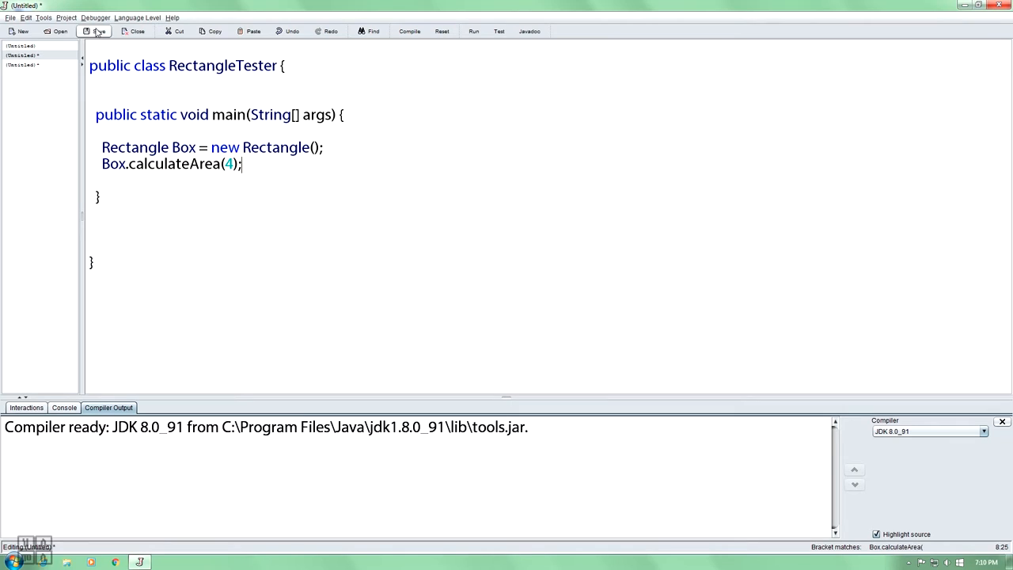
Save RectangleTester.java into a newly created Index folder
left_click(98, 30)
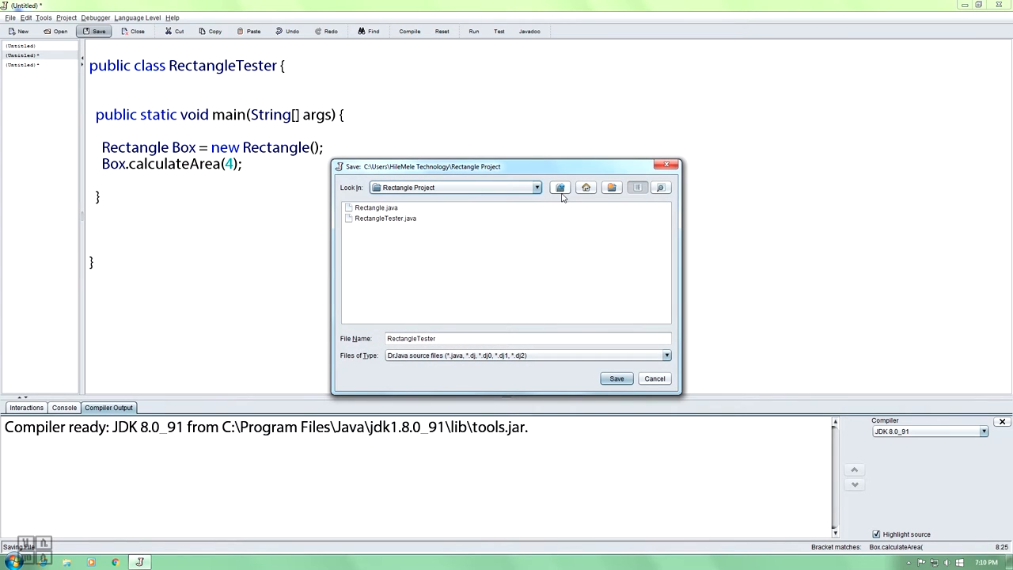
left_click(586, 188)
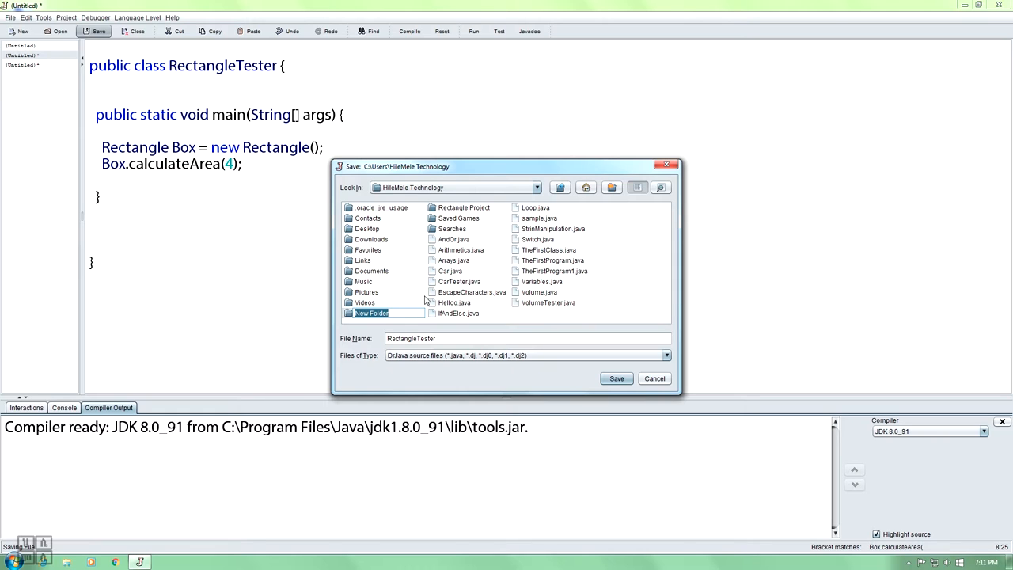
mouse_move(303, 295)
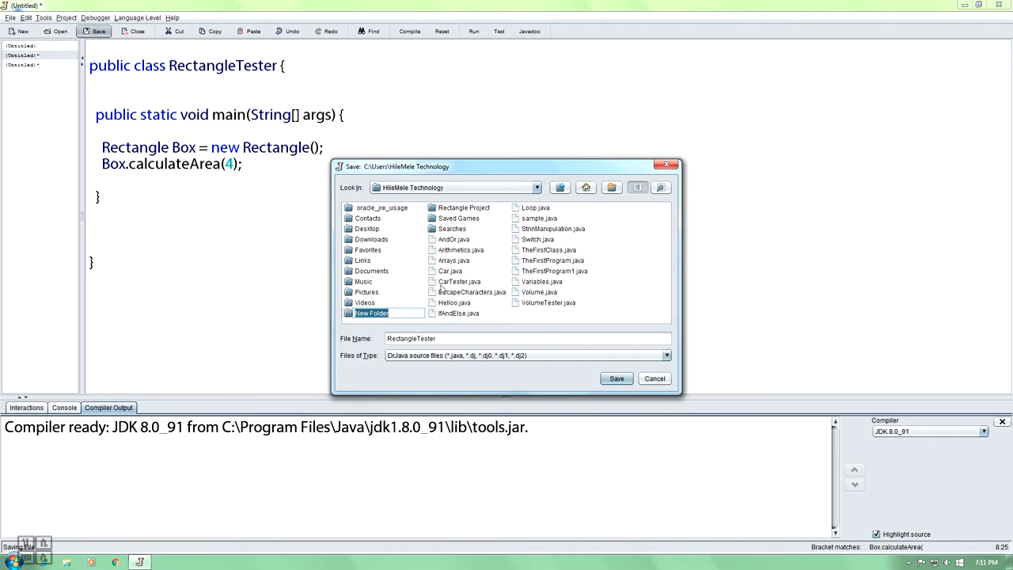
mouse_move(398, 309)
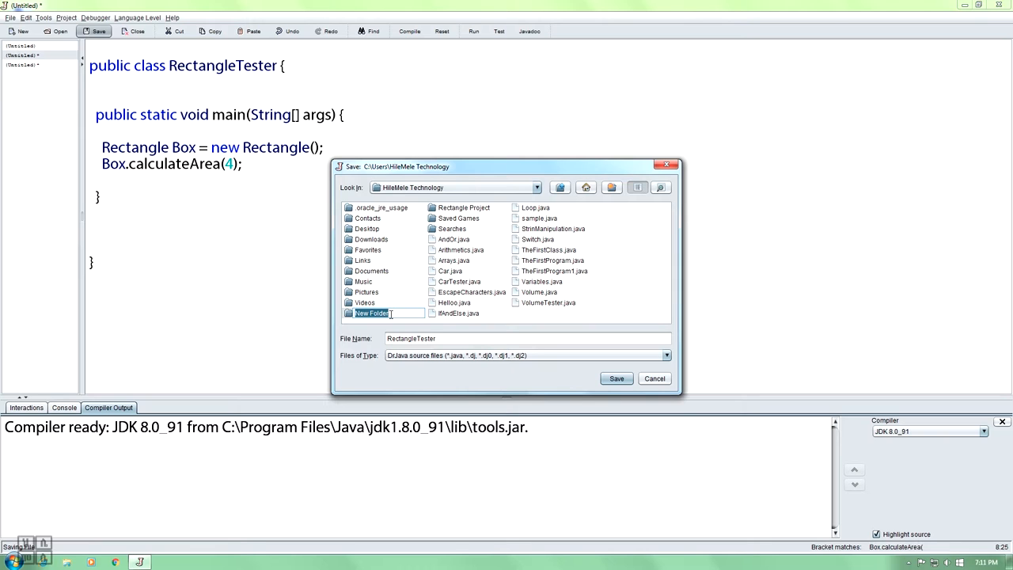
type("Index")
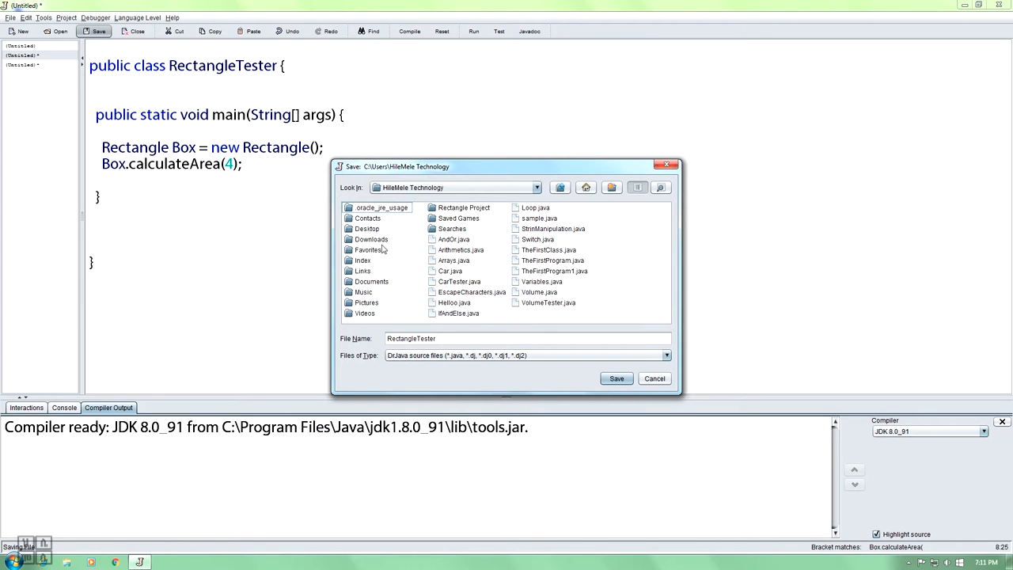
double_click(362, 259)
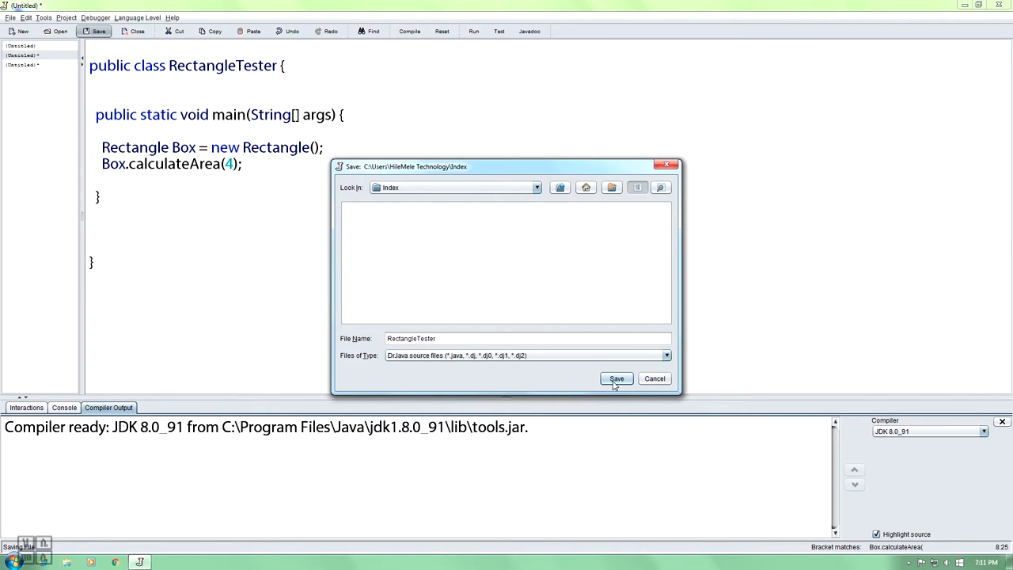
left_click(617, 379)
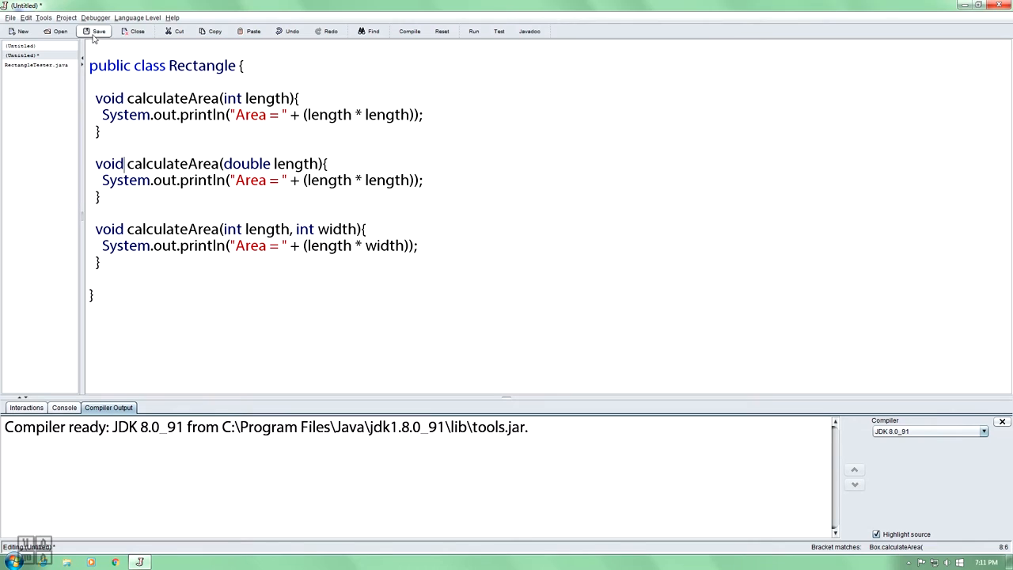
Save Rectangle into the Index folder and compile both classes
left_click(94, 31)
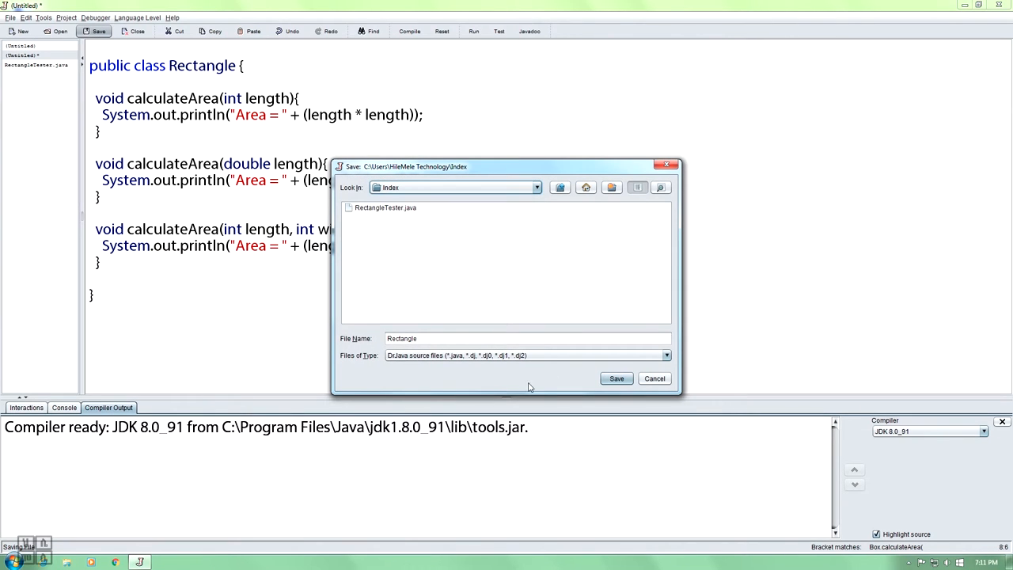
left_click(617, 379)
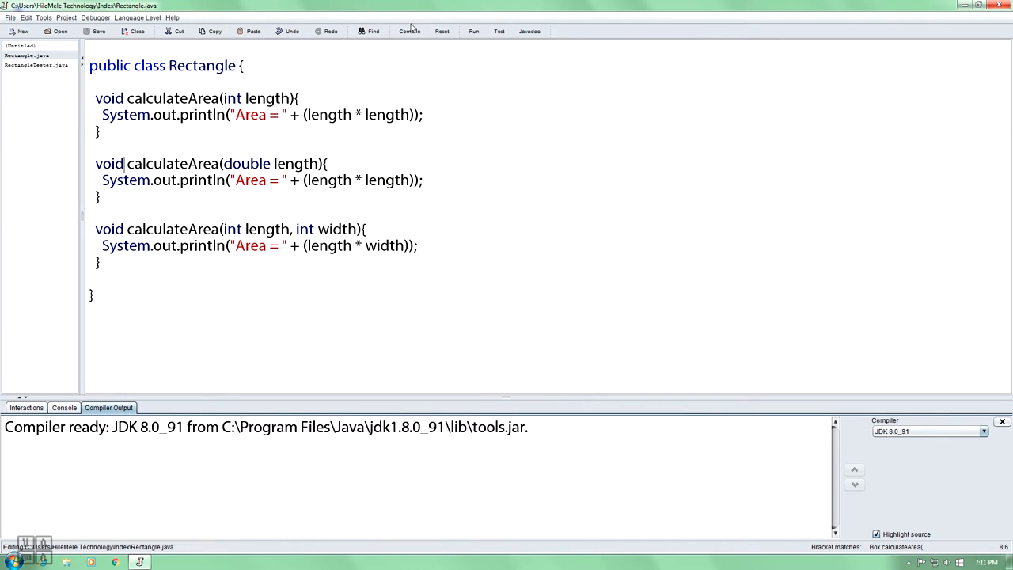
left_click(409, 30)
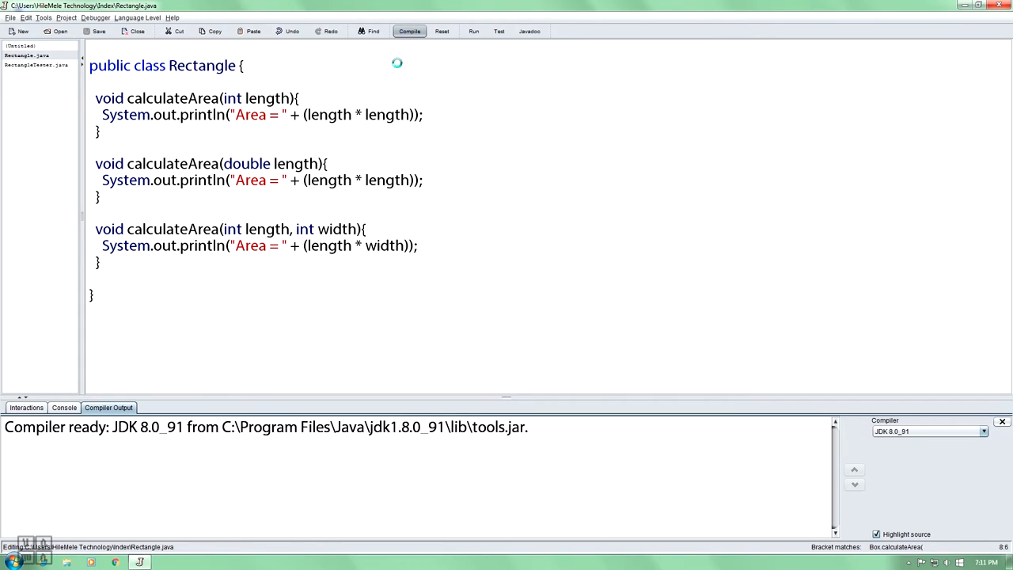
left_click(409, 31)
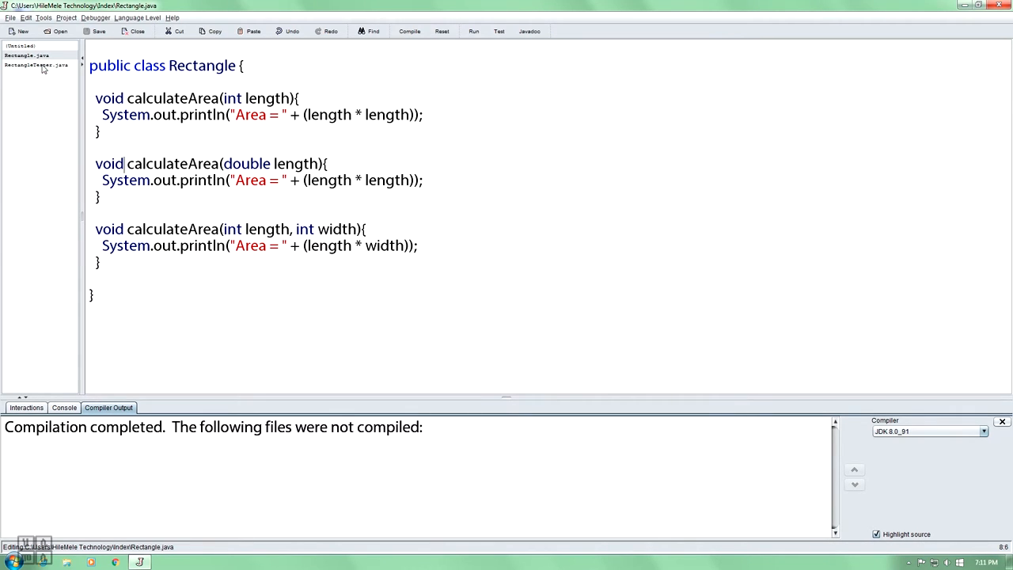
Run RectangleTester and highlight the printed Area = 16 output
left_click(35, 64)
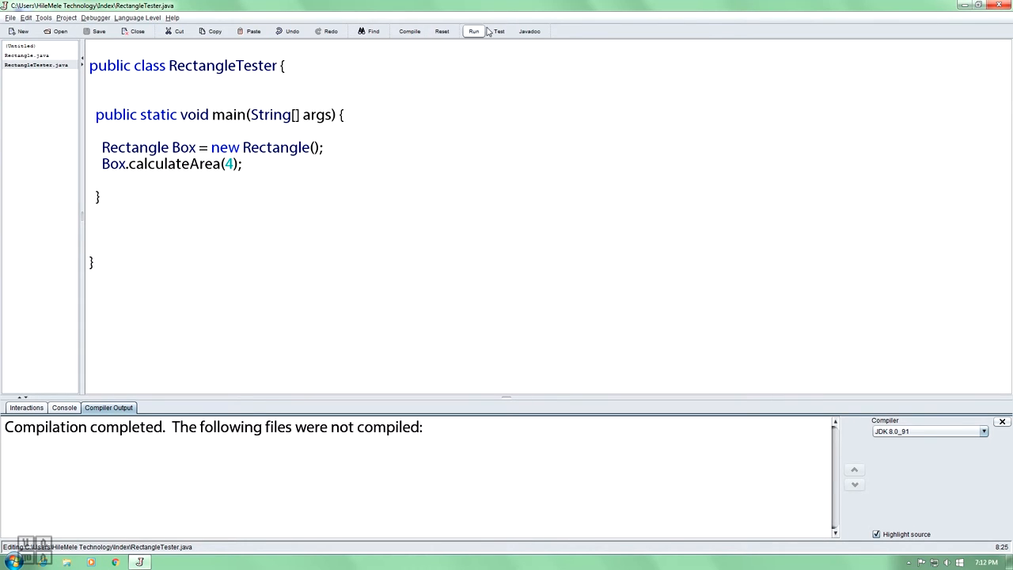
left_click(473, 31)
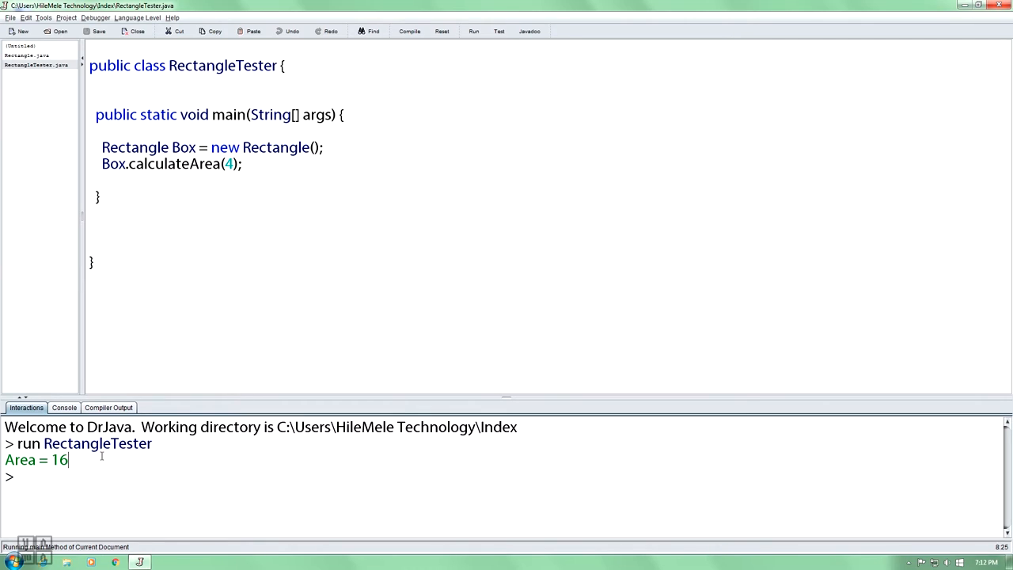
double_click(229, 164)
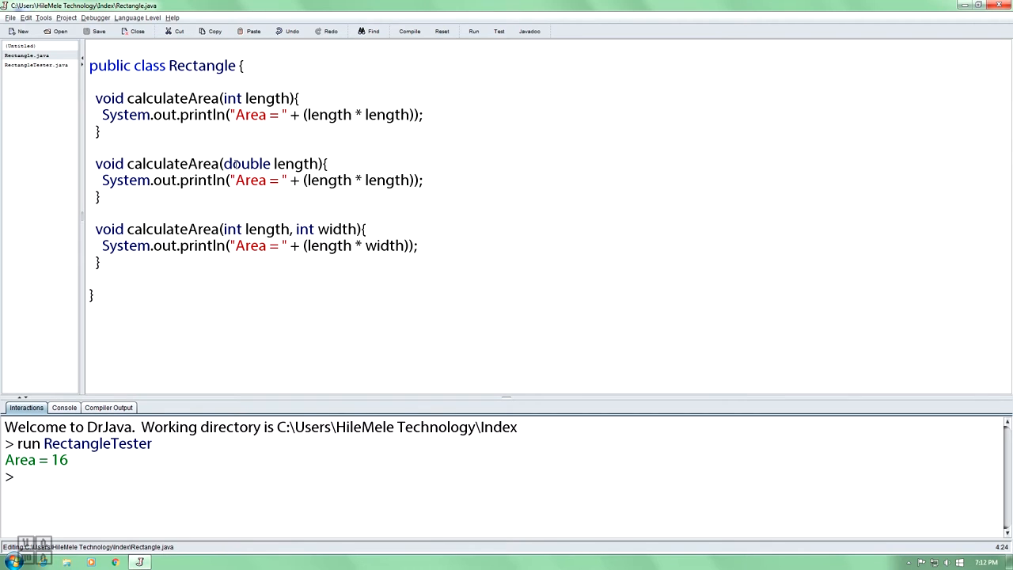
left_click(271, 163)
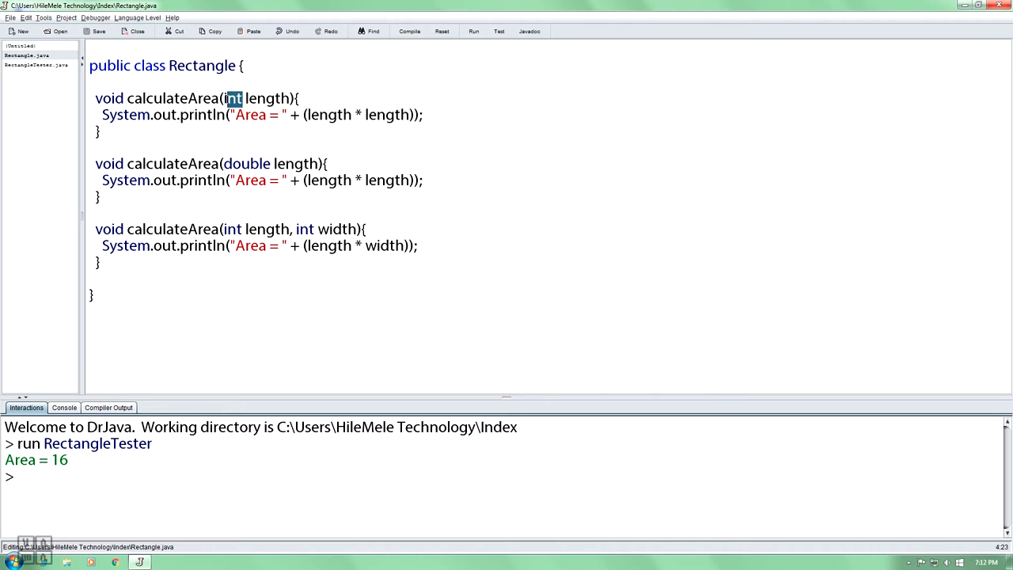
left_click(36, 65)
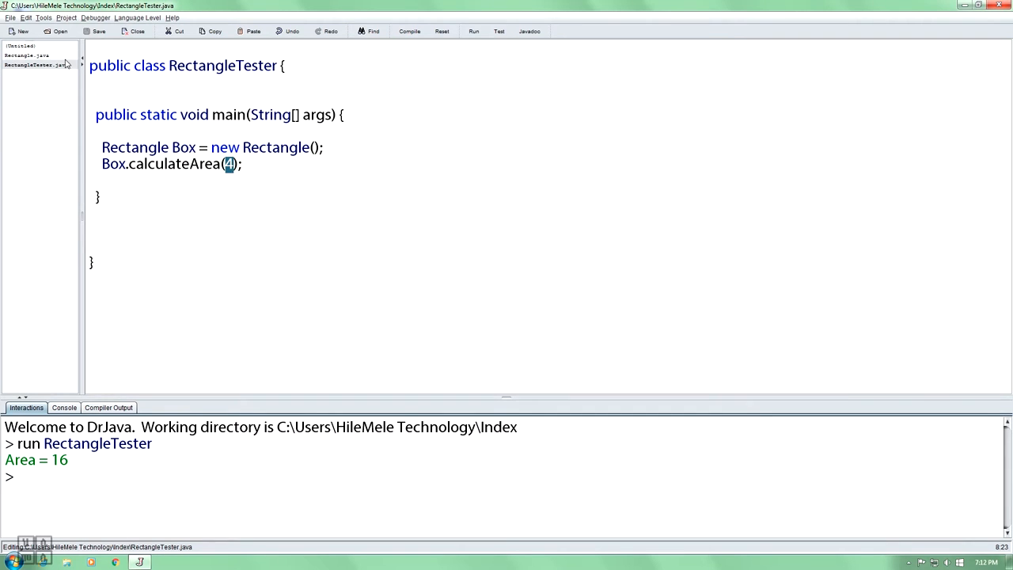
left_click(26, 55)
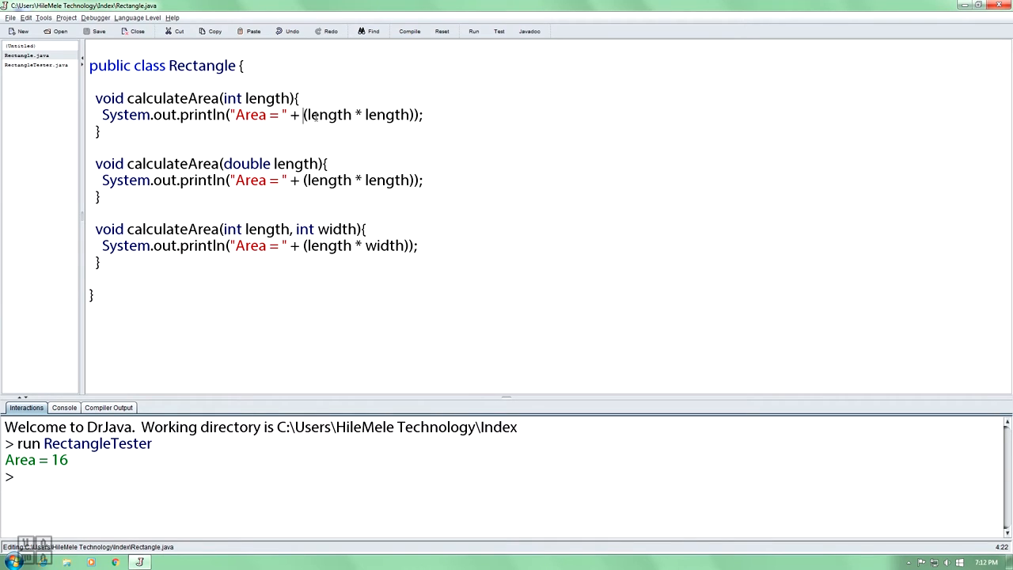
double_click(375, 115)
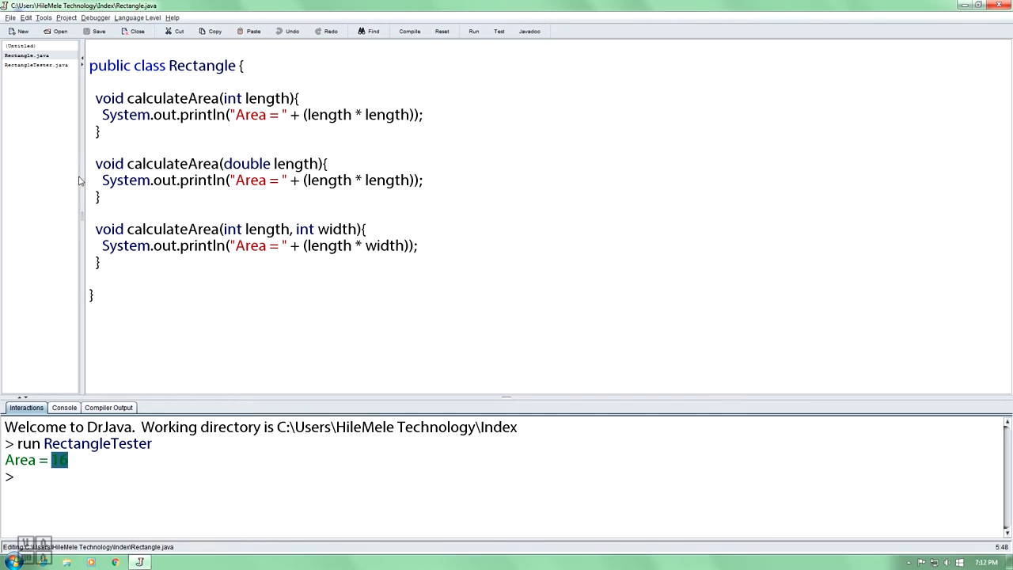
Add a calculateArea(4.2) call, then recompile and run to print Area = 17.64
left_click(38, 65)
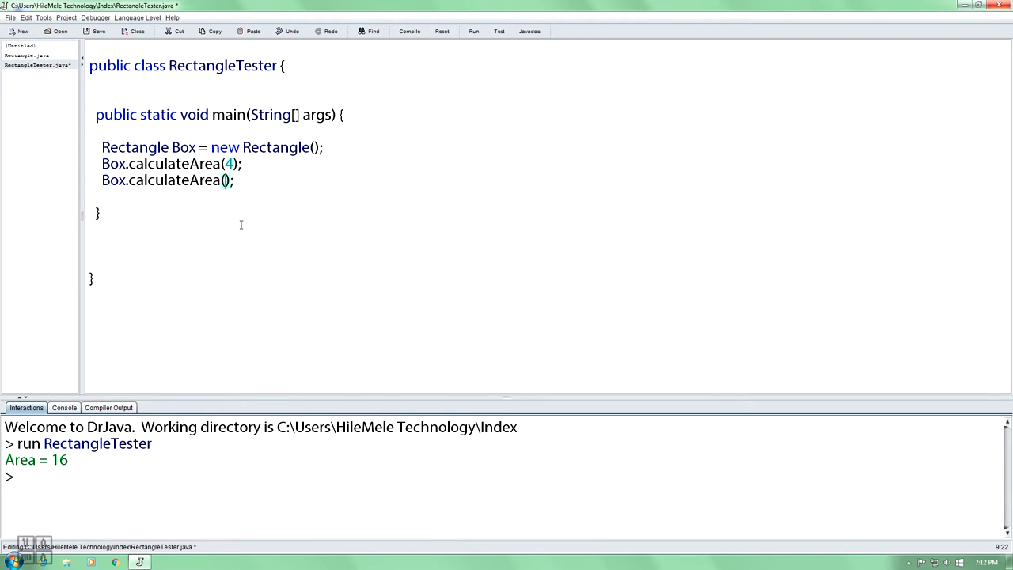
type("4.2")
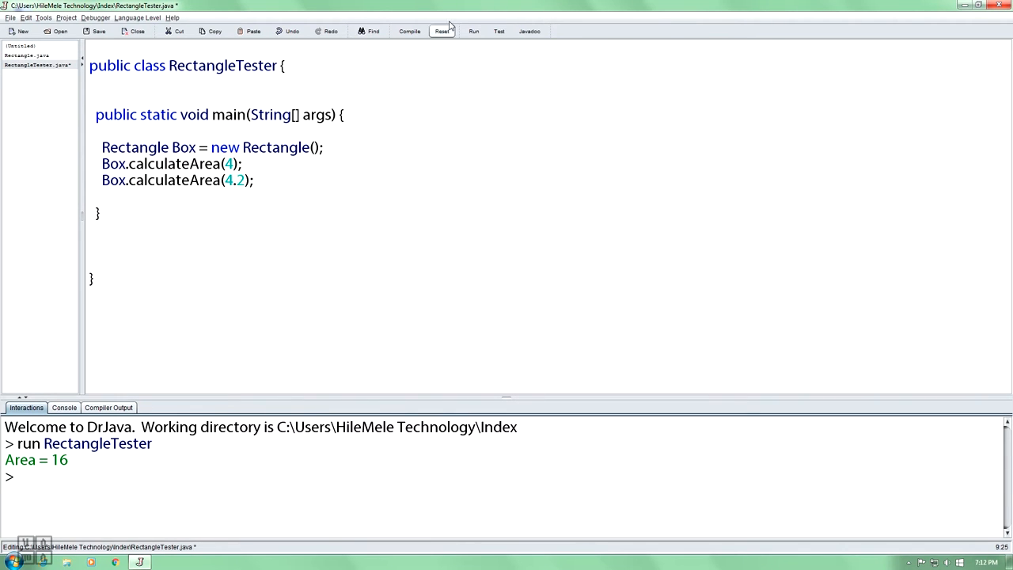
left_click(409, 31)
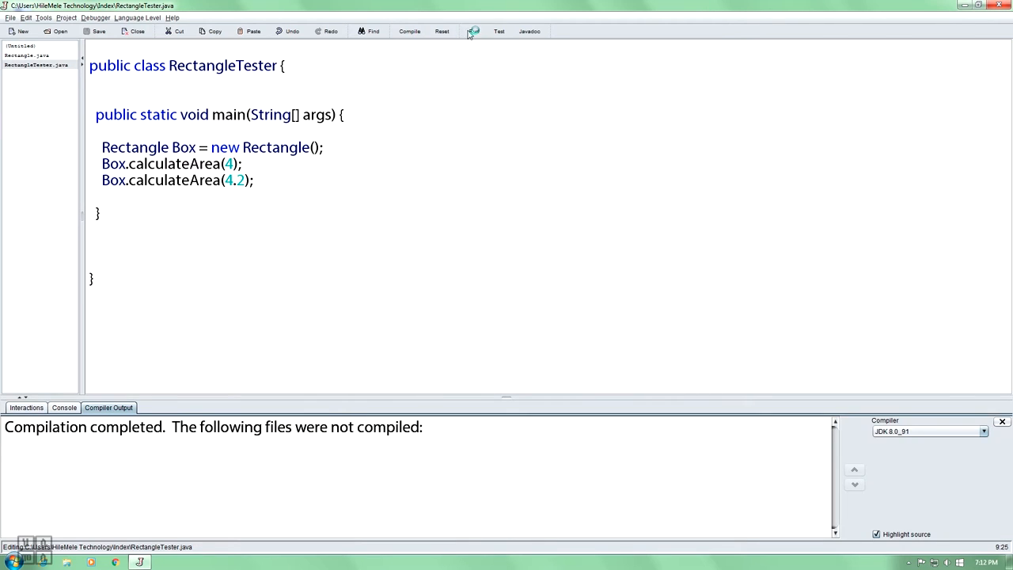
left_click(473, 31)
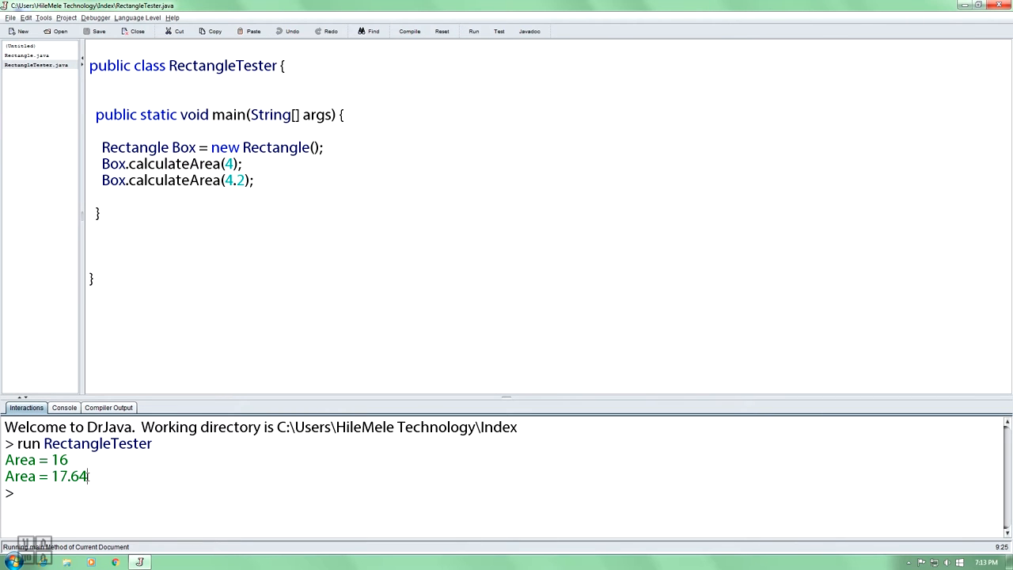
left_click(25, 56)
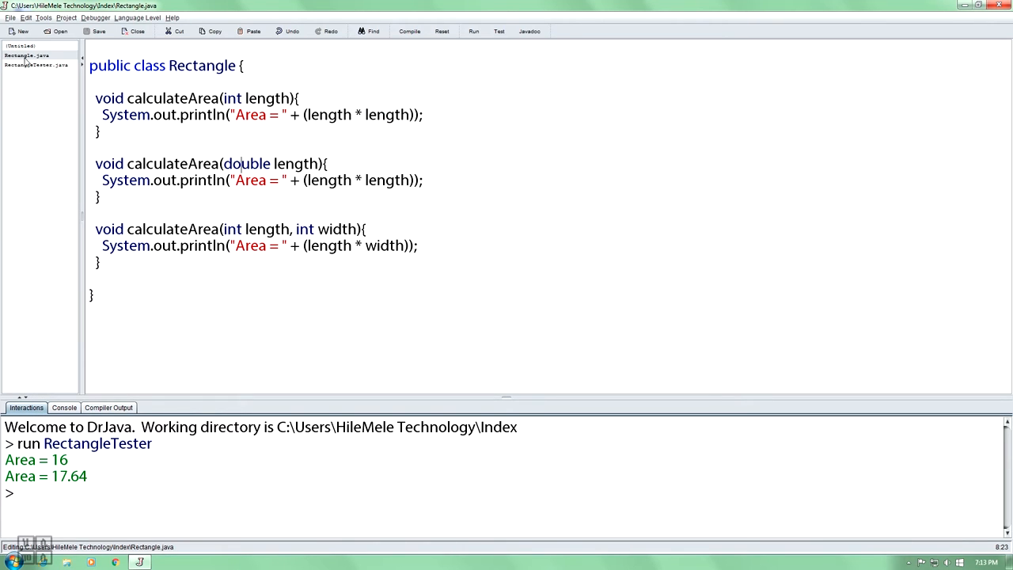
Compare RectangleTester with Rectangle's two-parameter calculateArea(length, width) overload
left_click(35, 64)
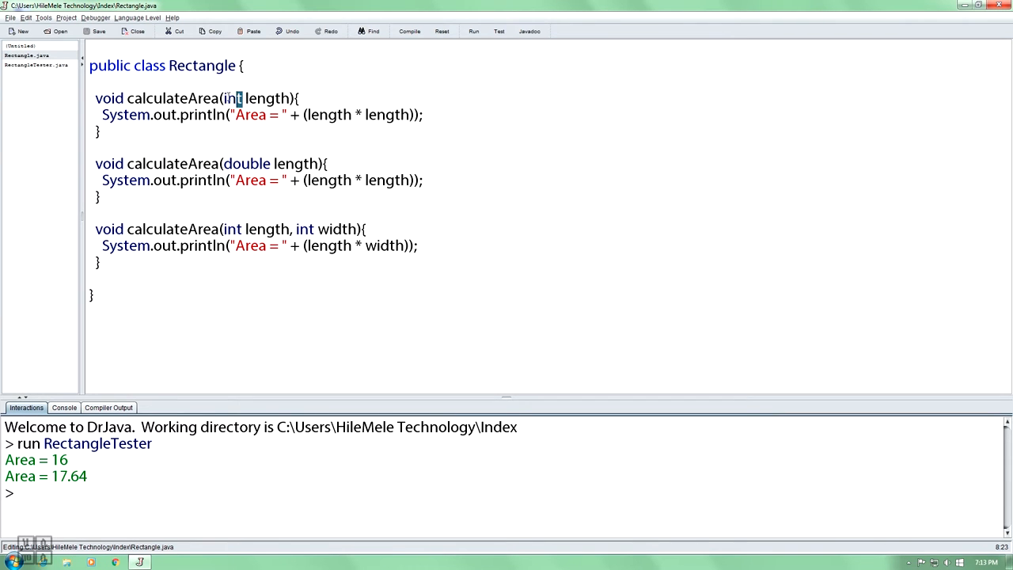
double_click(173, 97)
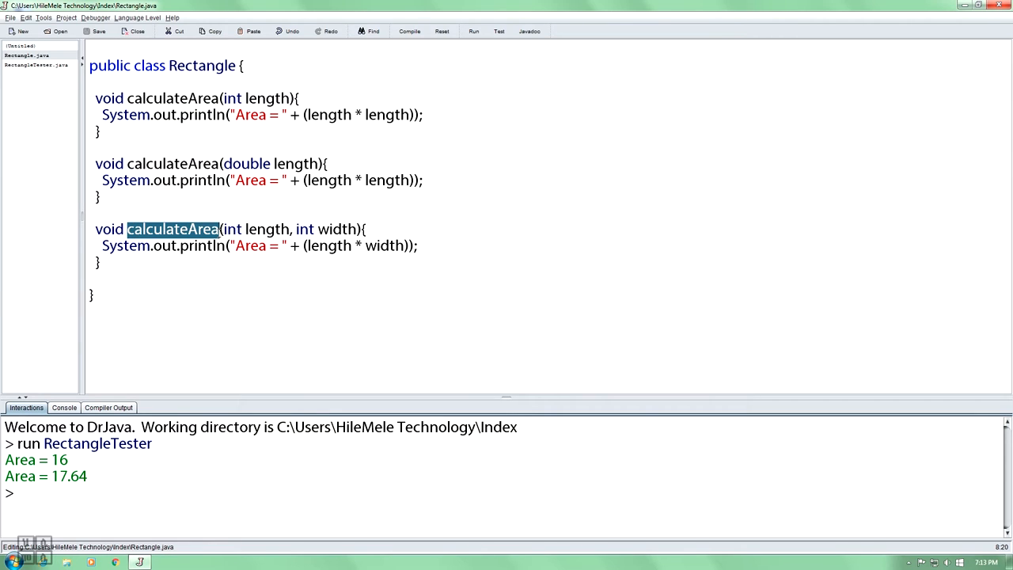
left_click(36, 65)
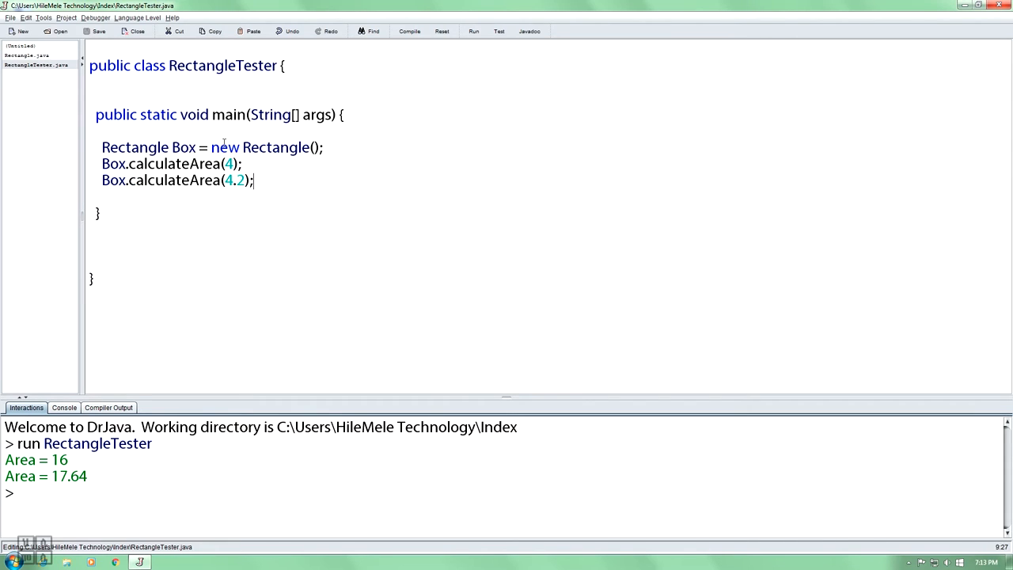
double_click(171, 163)
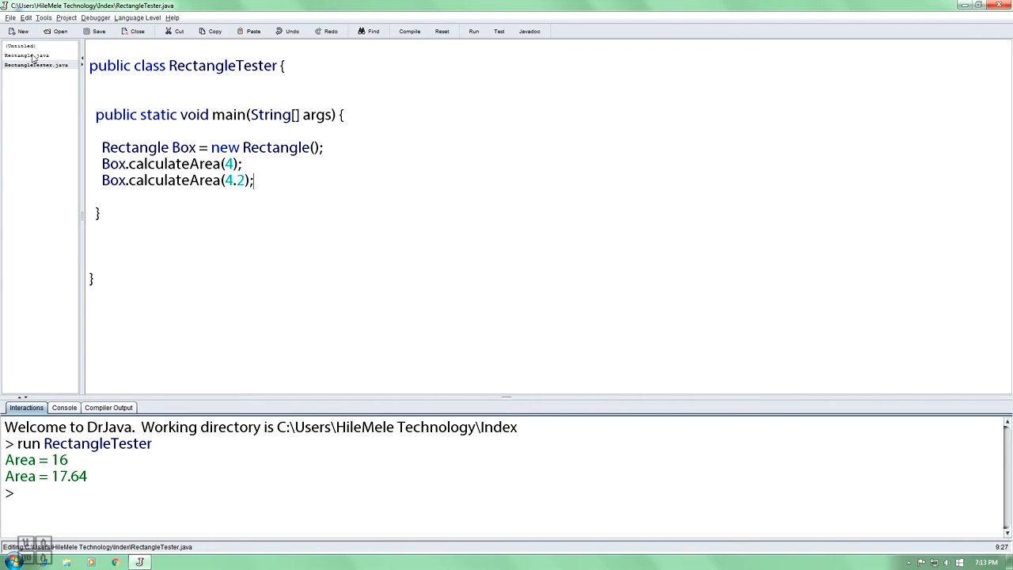
left_click(26, 56)
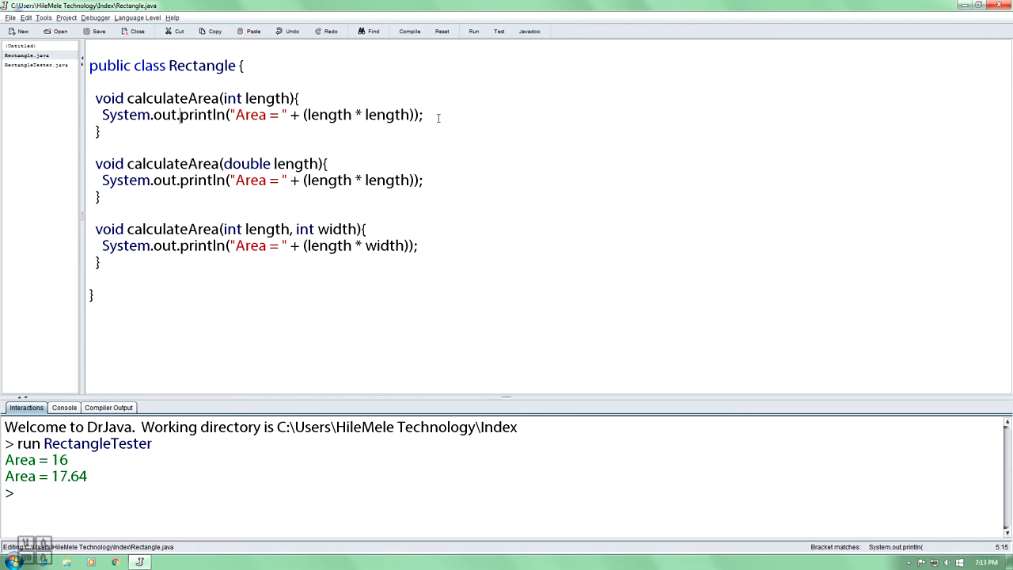
mouse_move(304, 128)
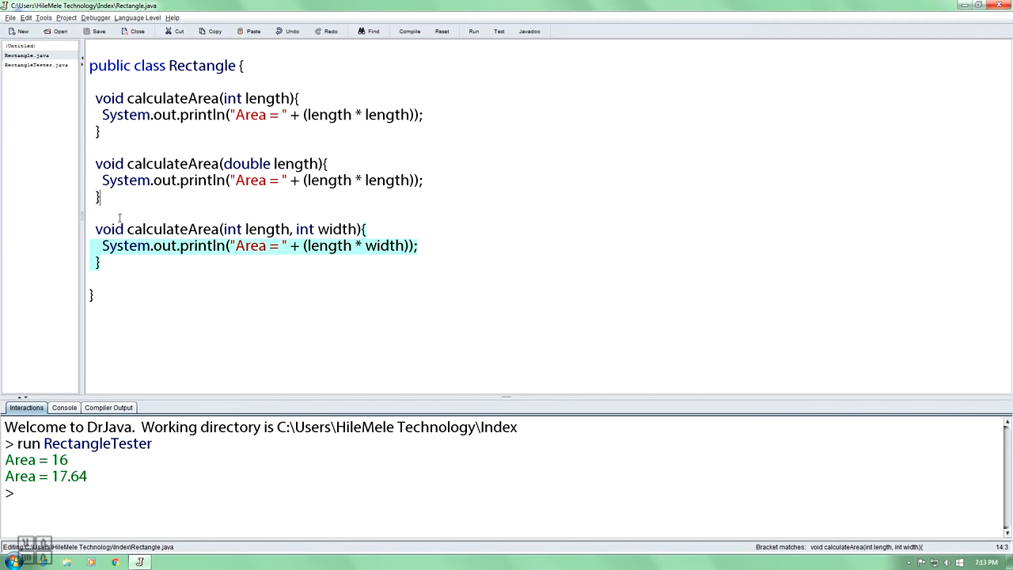
left_click(253, 98)
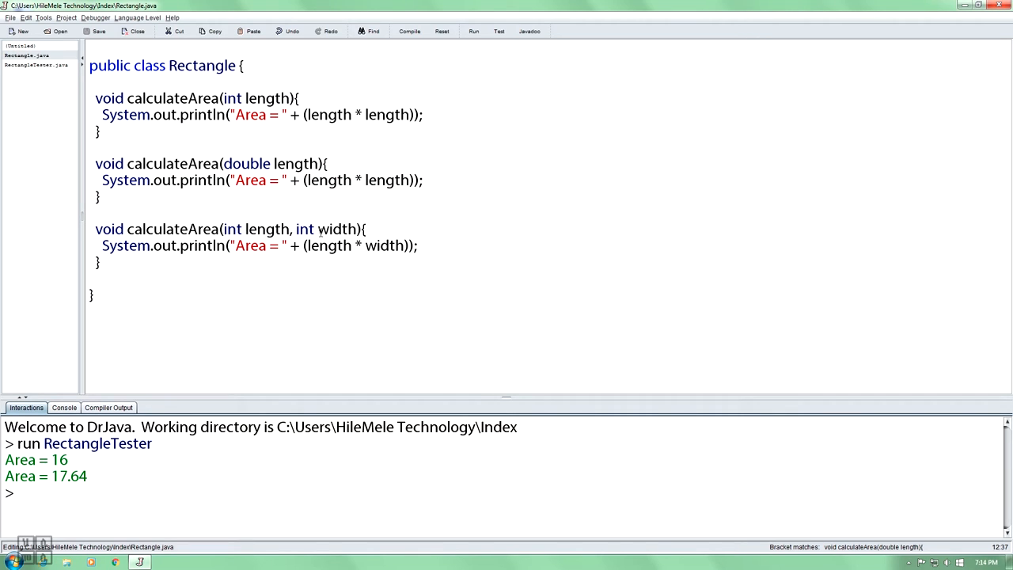
double_click(267, 229)
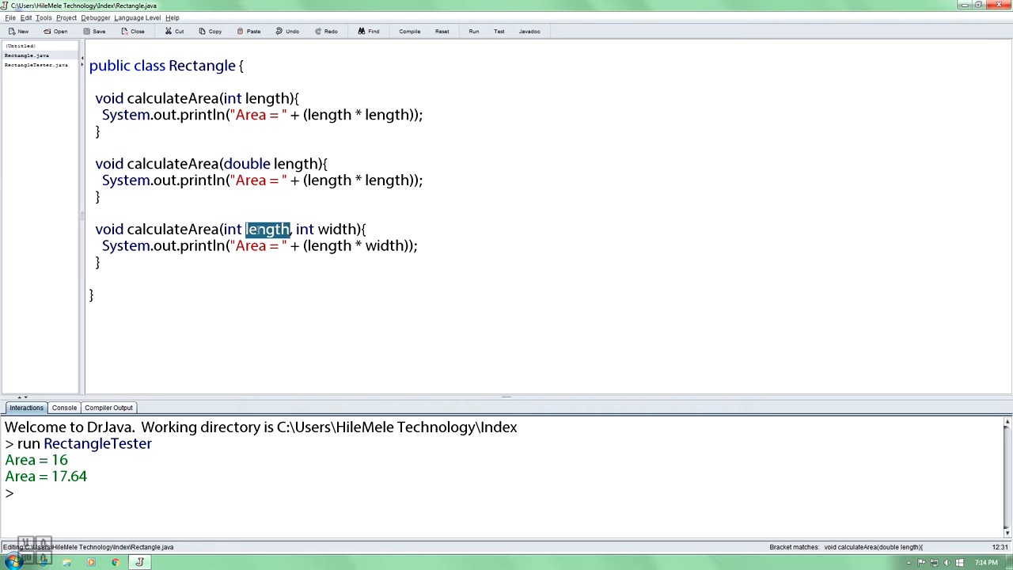
left_click(37, 65)
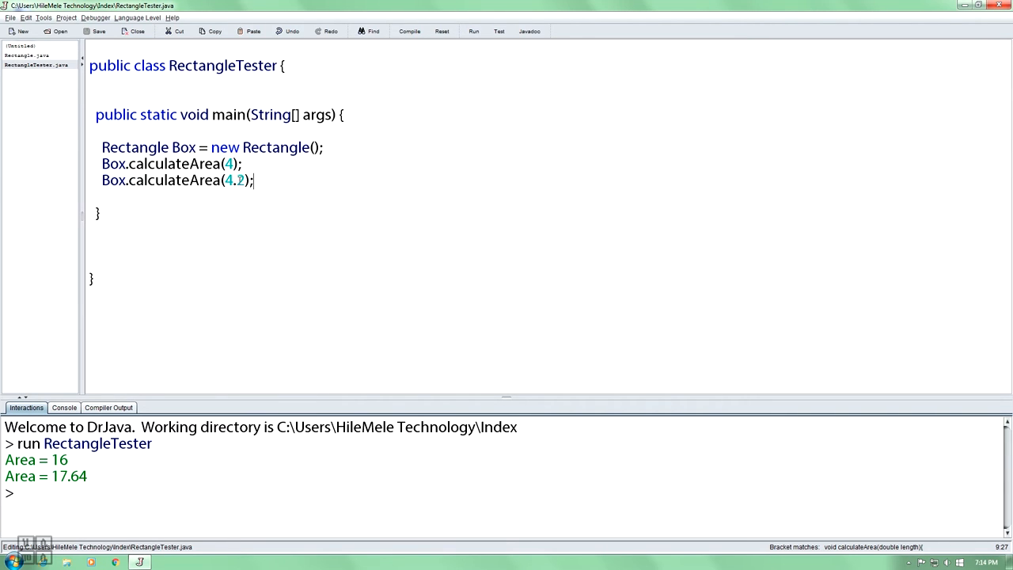
left_click(26, 56)
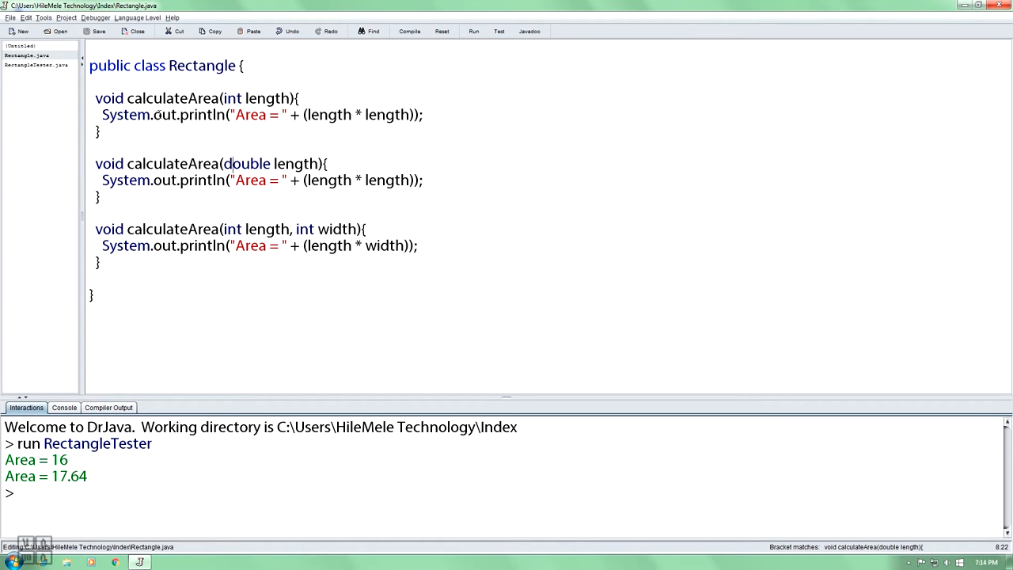
left_click(36, 64)
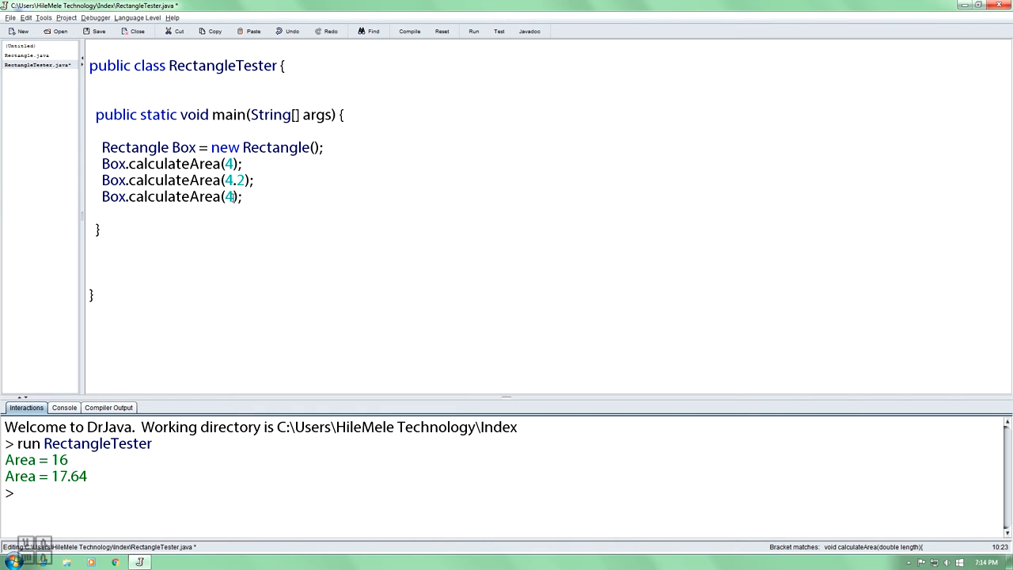
Change the third call to calculateArea(4,2) and run it, printing Area = 8
type(",2")
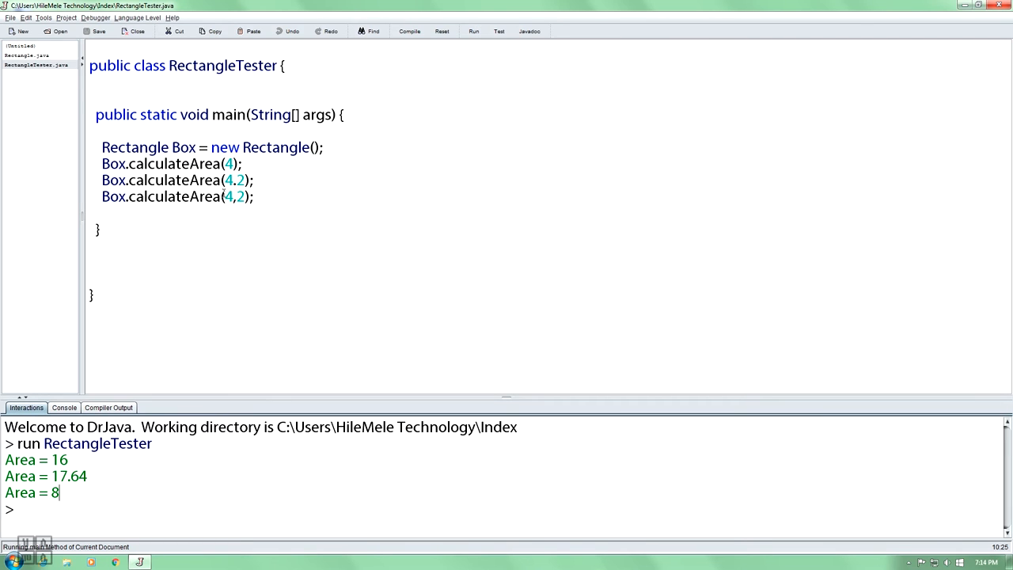
left_click(25, 55)
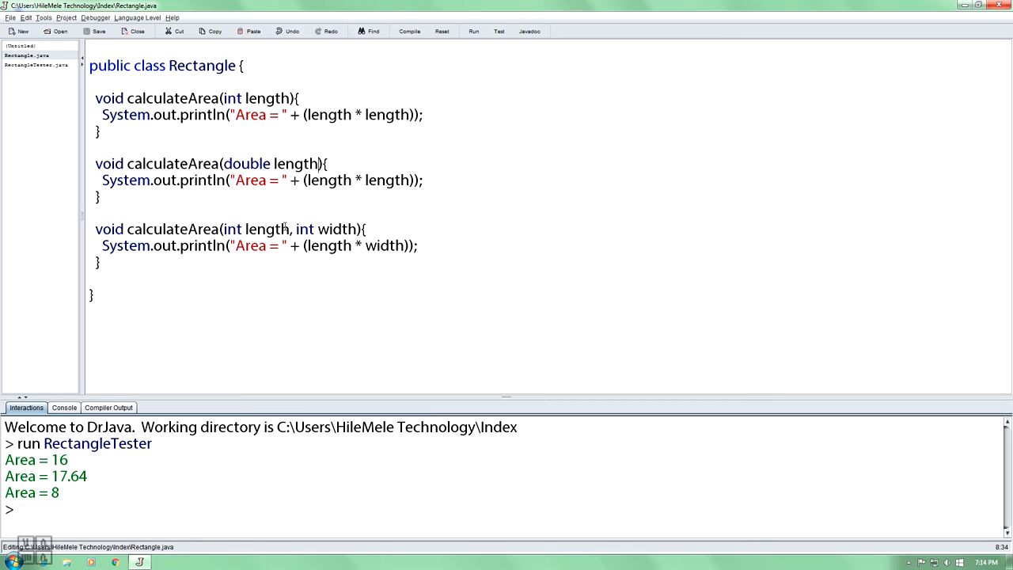
left_click_drag(223, 229, 357, 229)
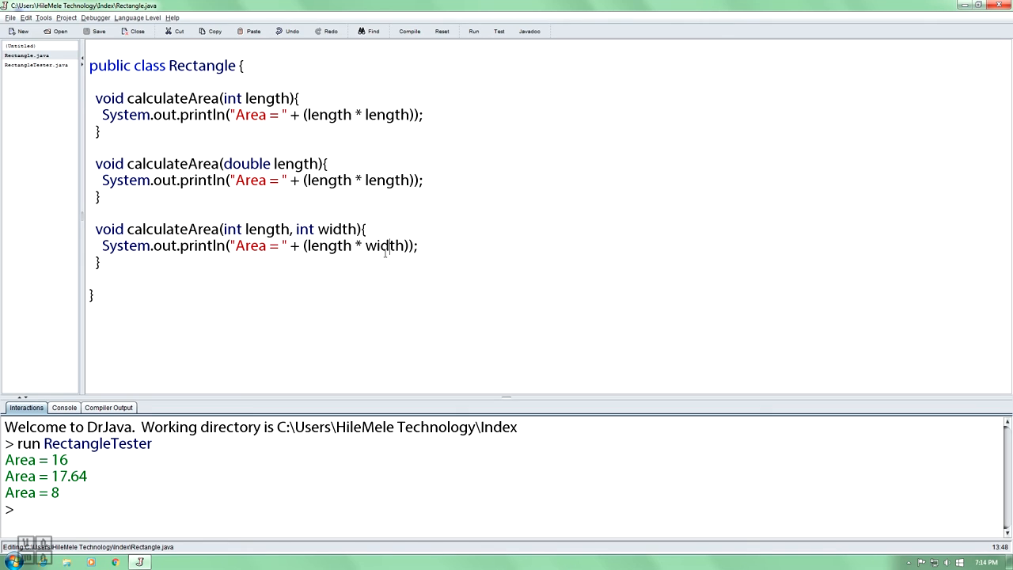
double_click(324, 245)
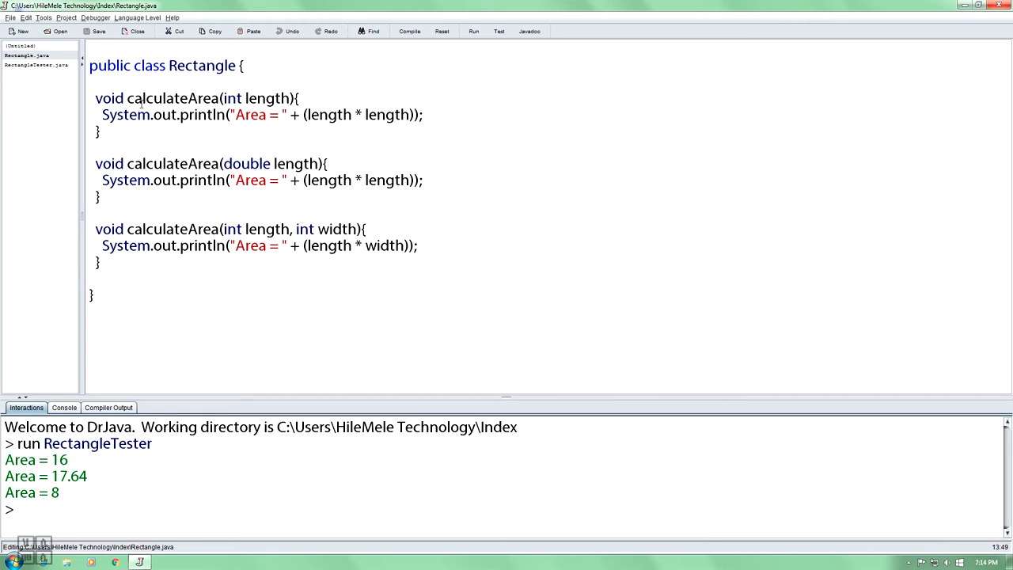
double_click(162, 229)
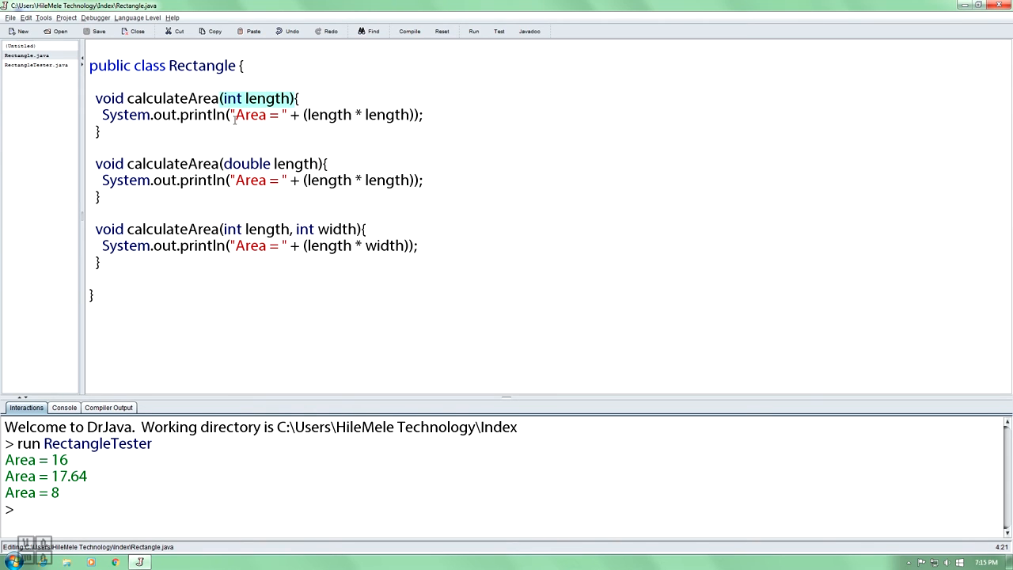
left_click(36, 64)
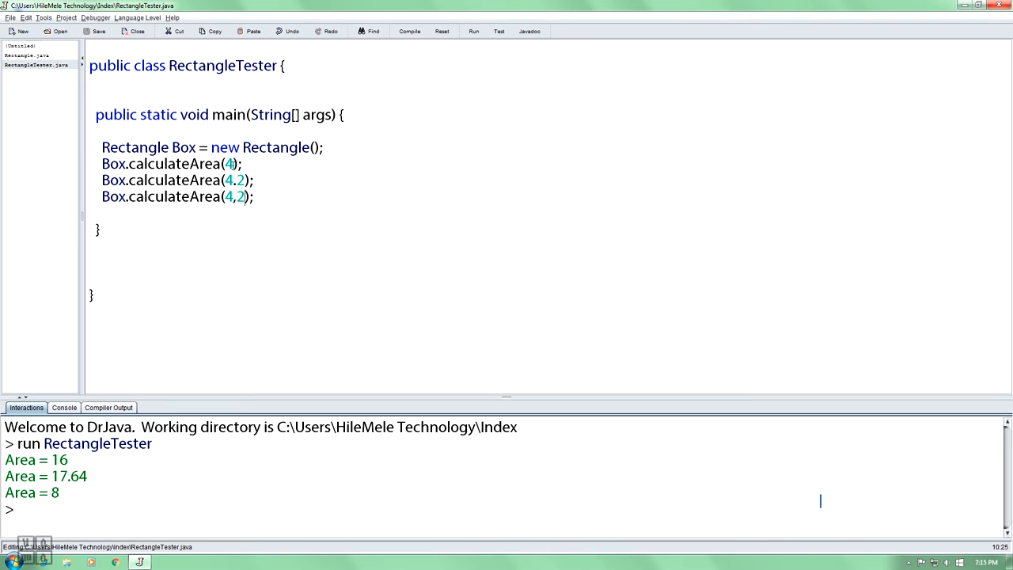
left_click(25, 56)
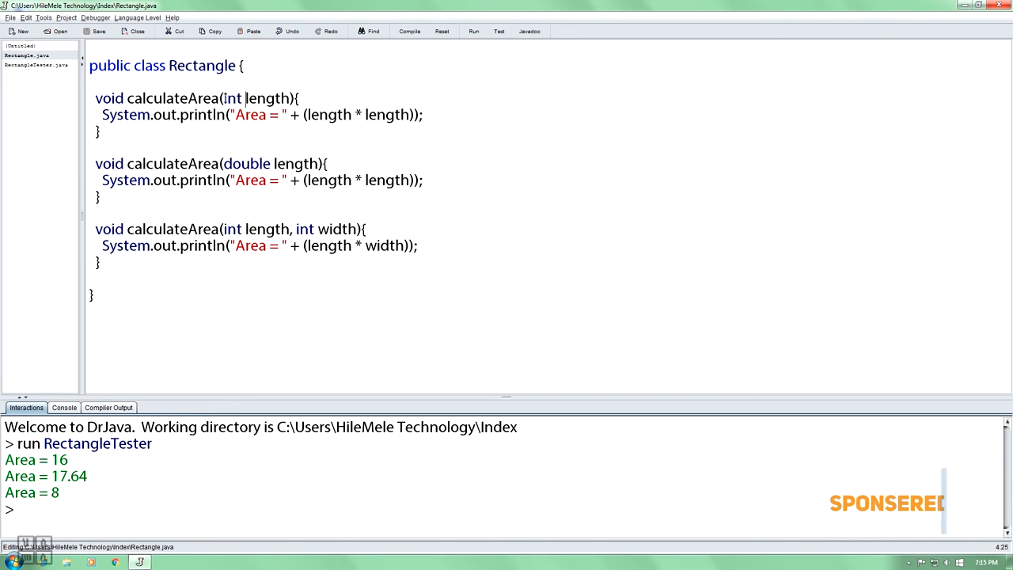
left_click_drag(224, 98, 277, 98)
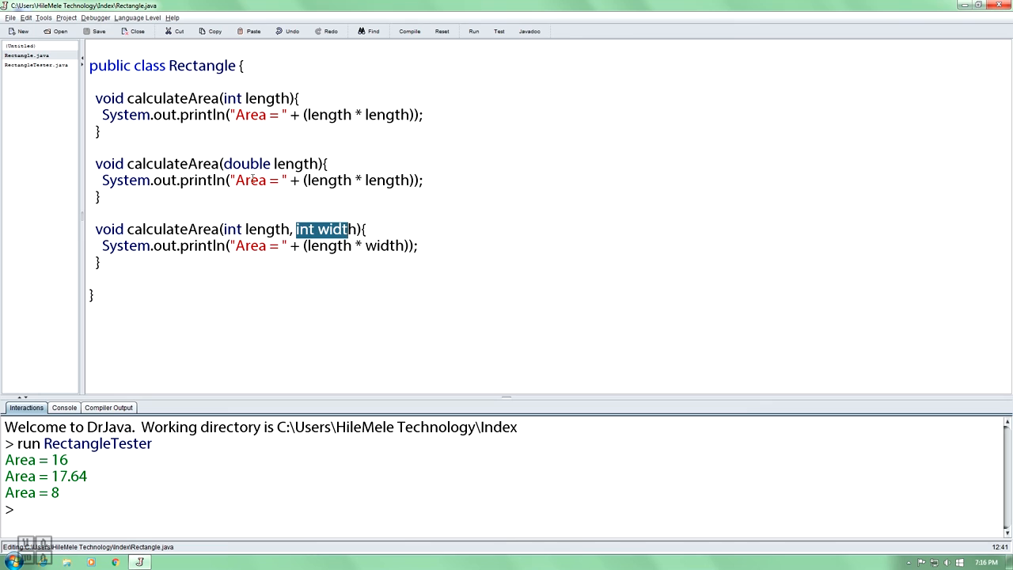
left_click(301, 229)
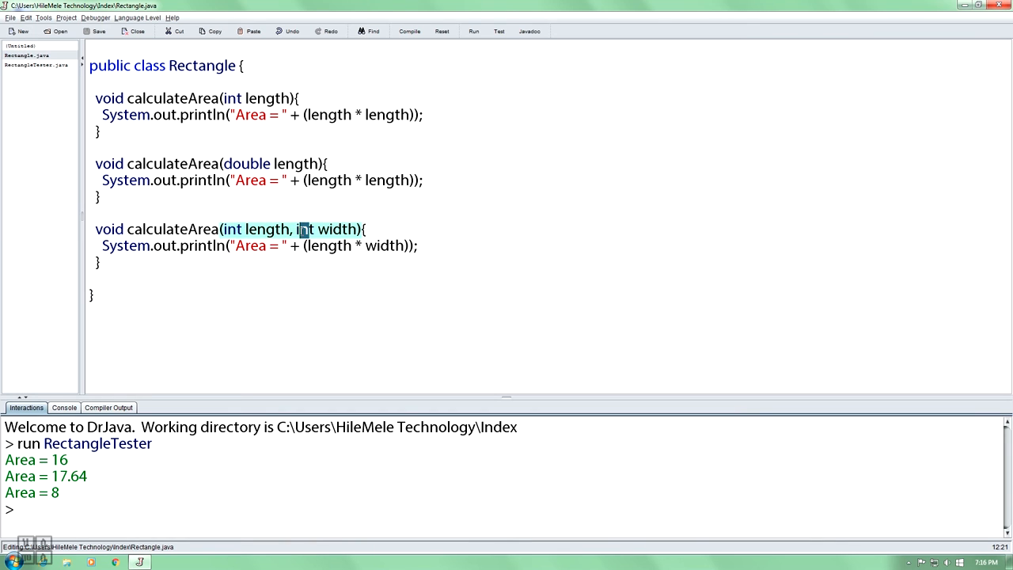
left_click(35, 65)
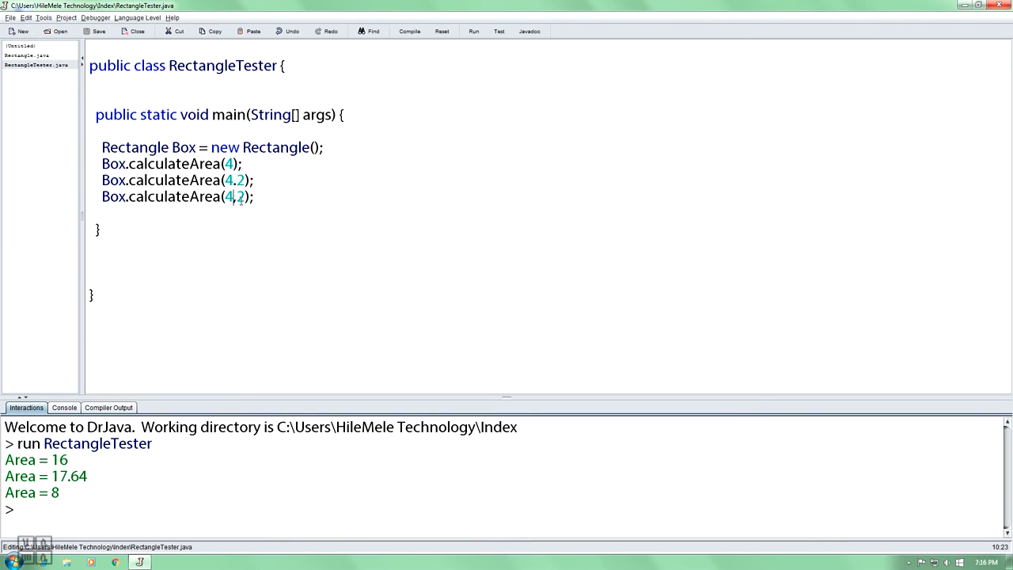
left_click(27, 56)
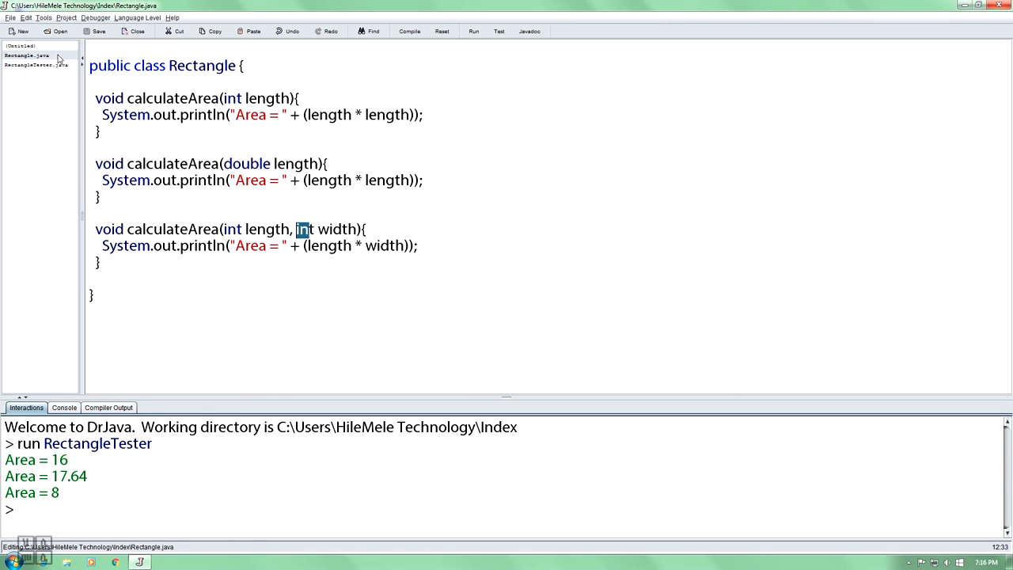
left_click(36, 65)
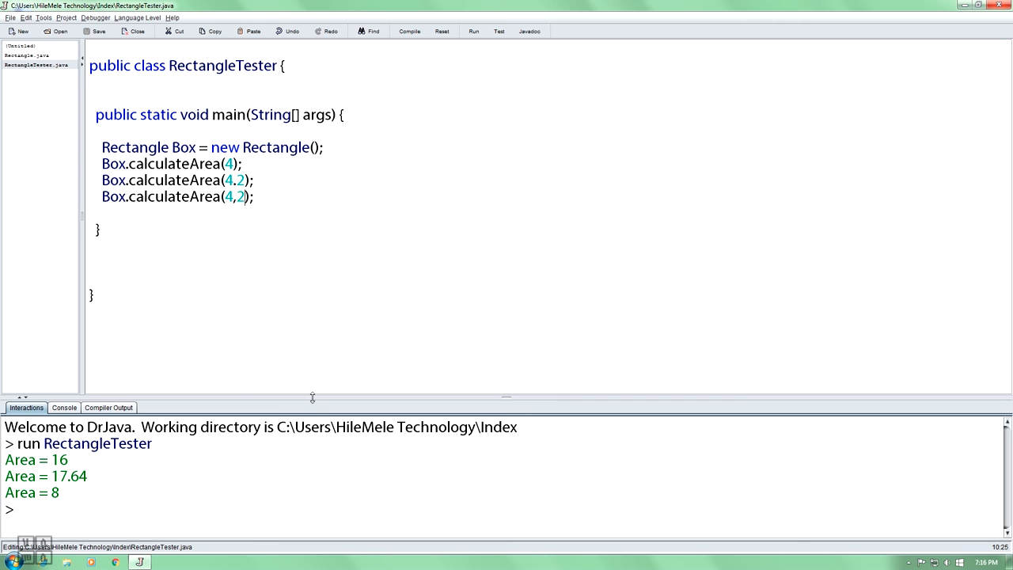
mouse_move(341, 377)
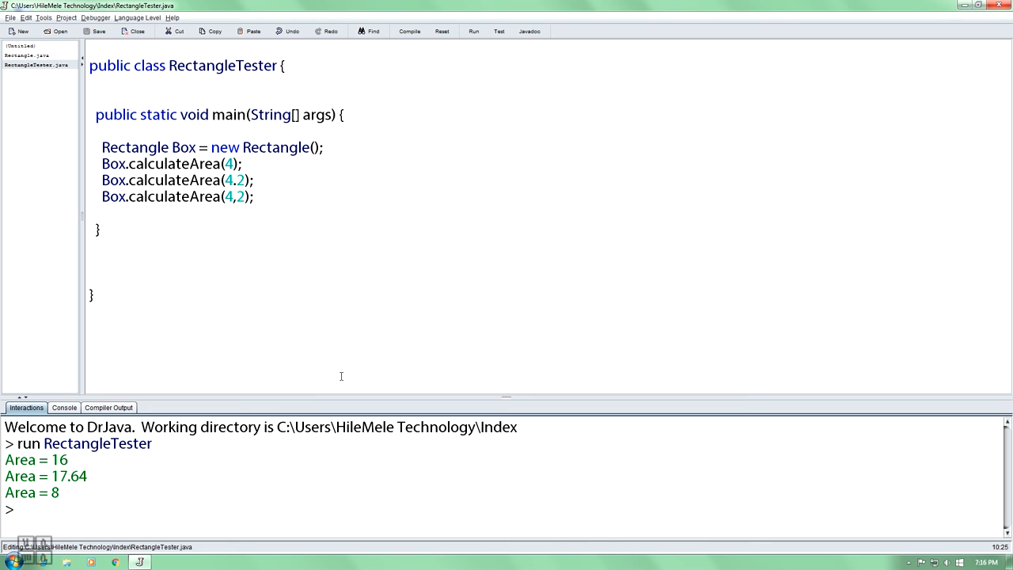